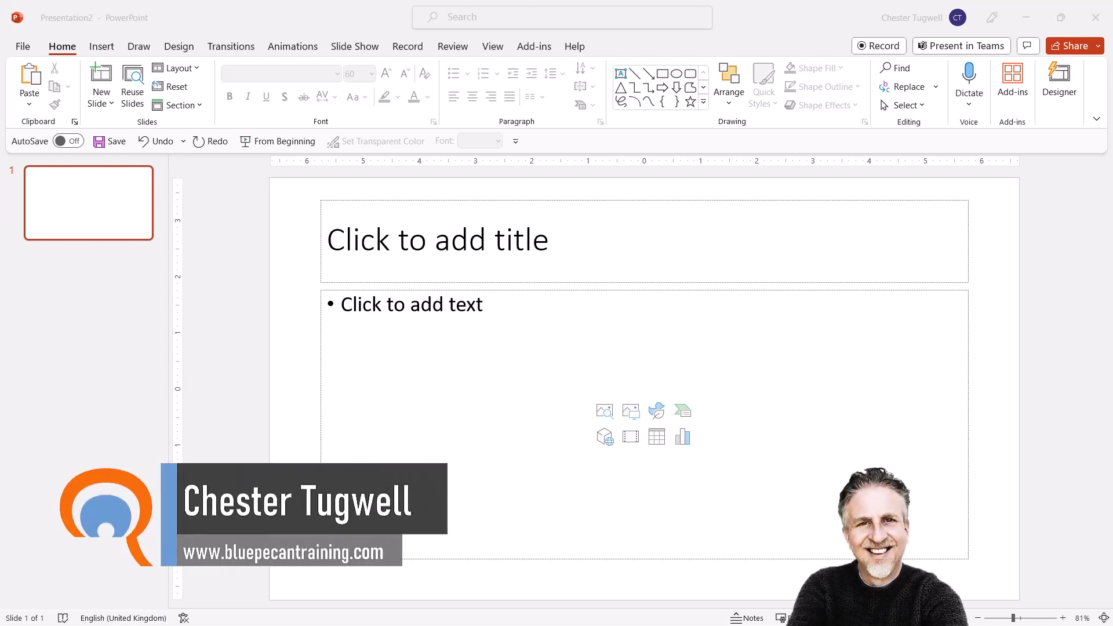
pyautogui.moveTo(829, 386)
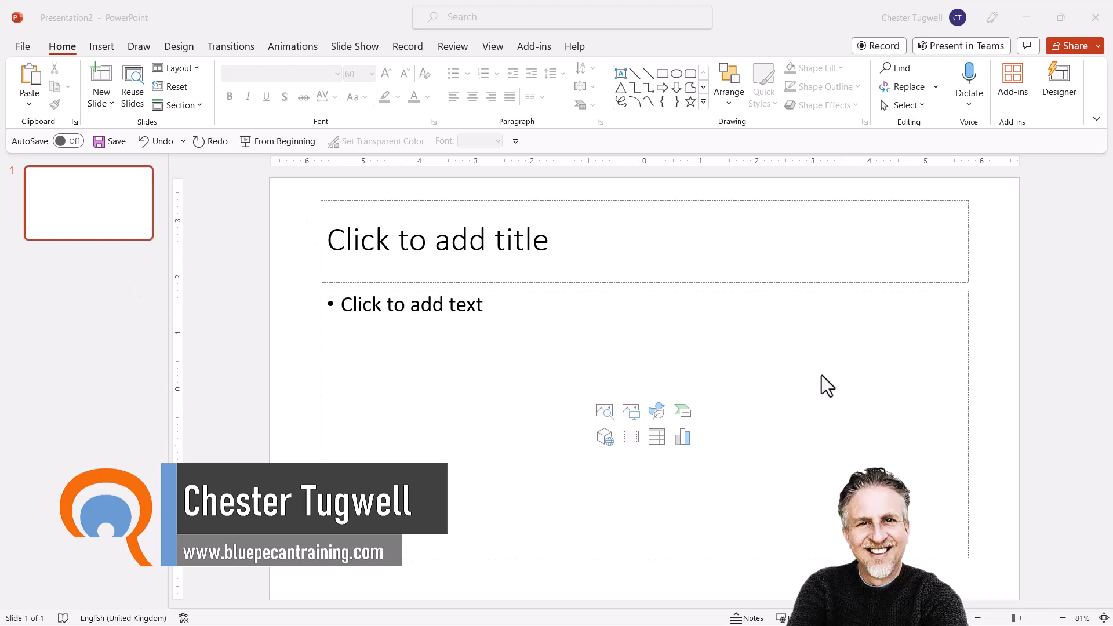
pyautogui.moveTo(63, 58)
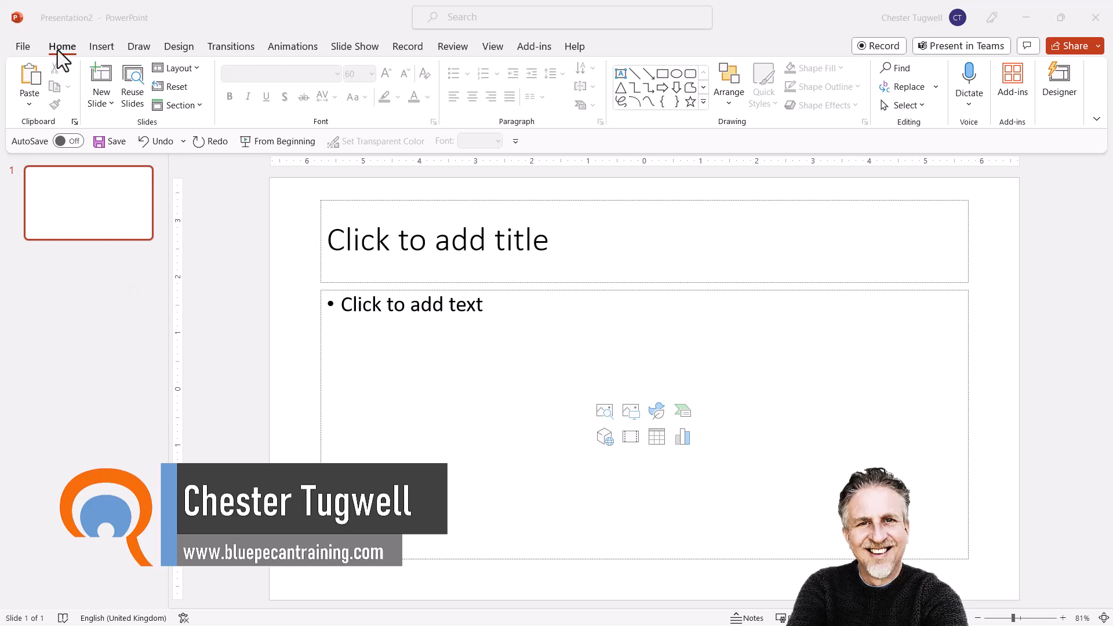
pyautogui.moveTo(201, 80)
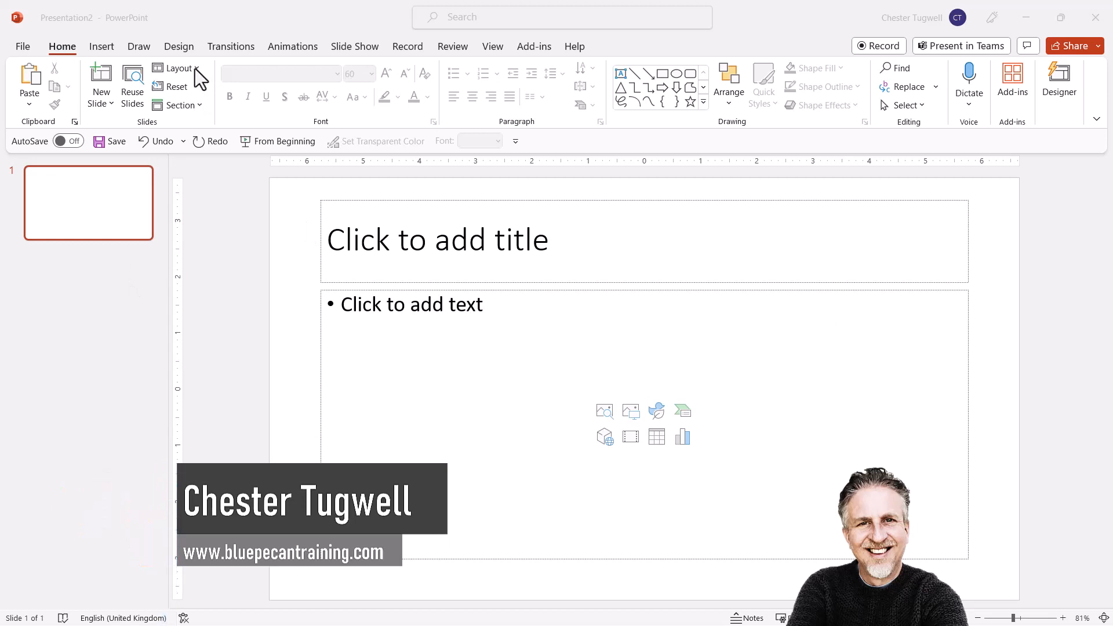
# - Switch the first slide to the Blank layout so it has no placeholders
pyautogui.click(177, 67)
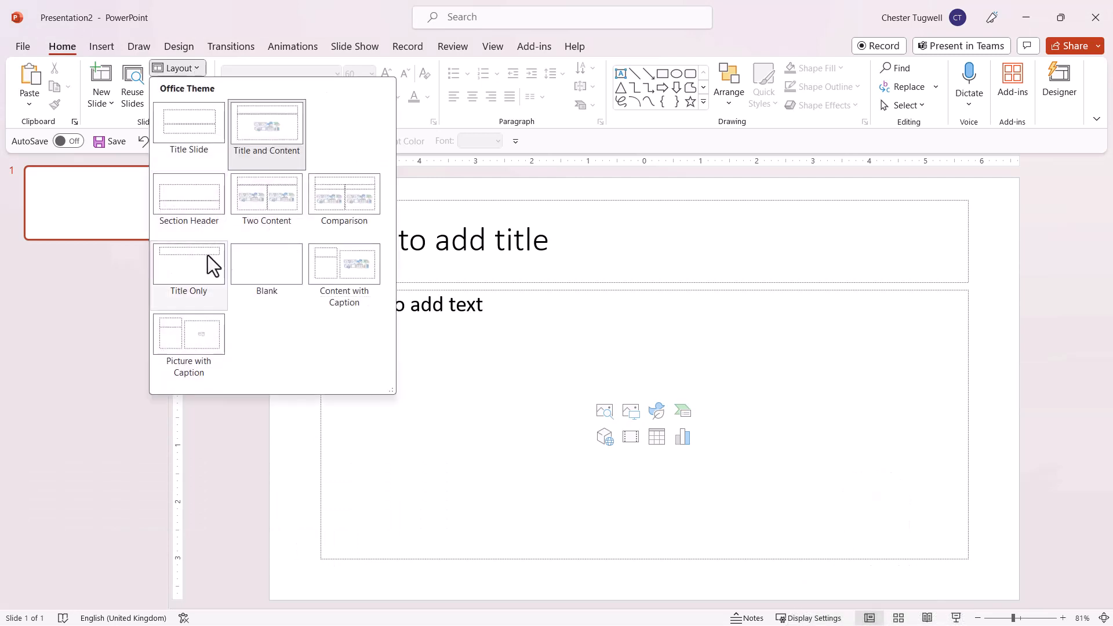
pyautogui.click(267, 263)
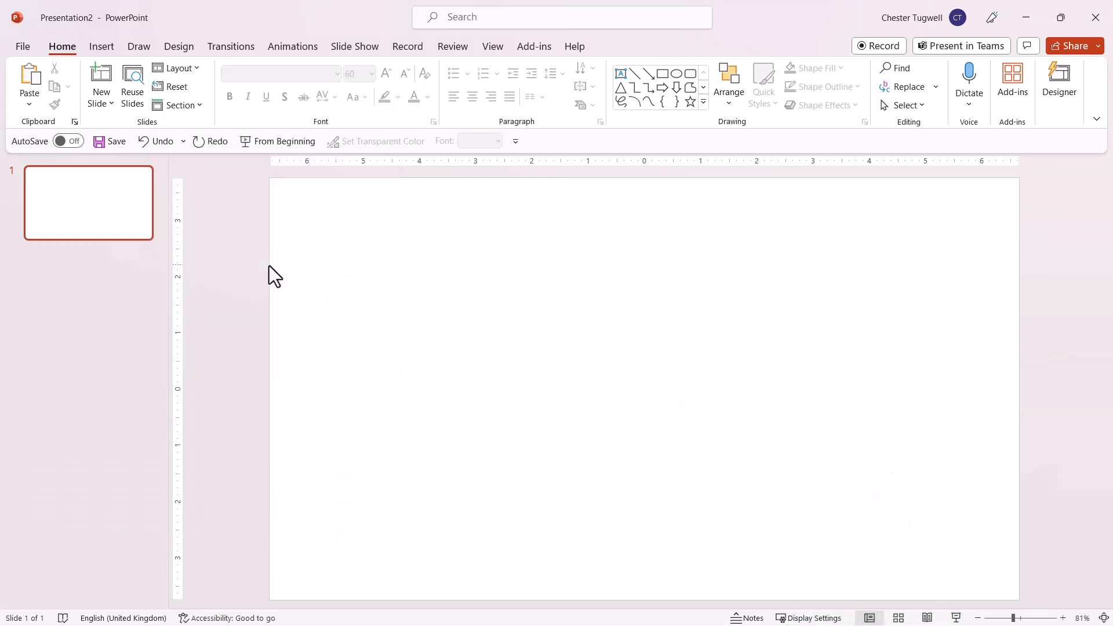
pyautogui.moveTo(177, 67)
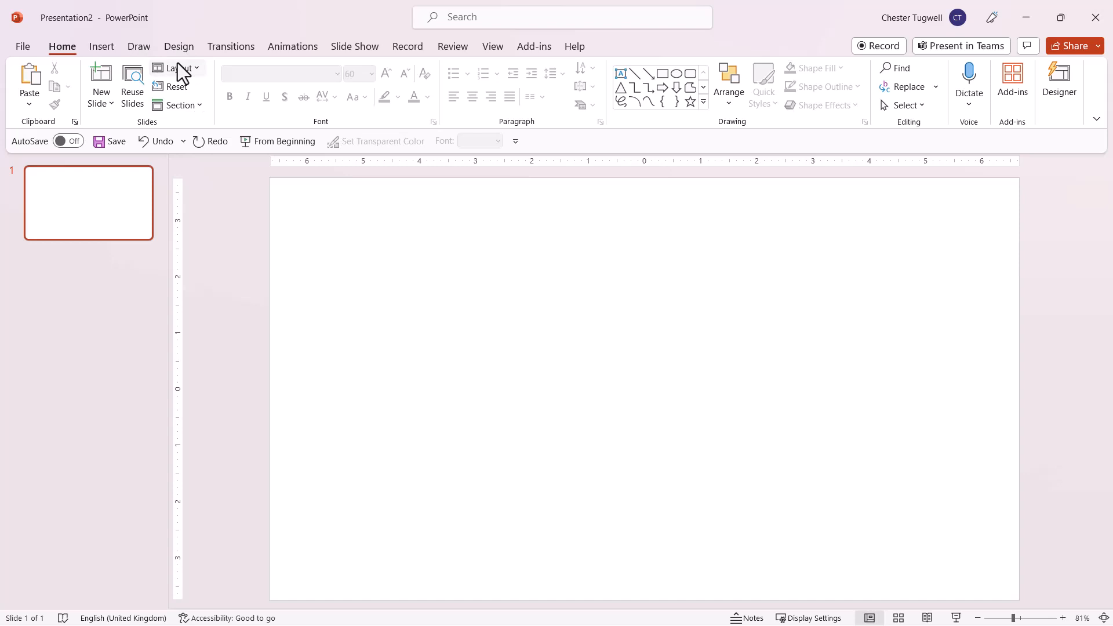
pyautogui.moveTo(180, 47)
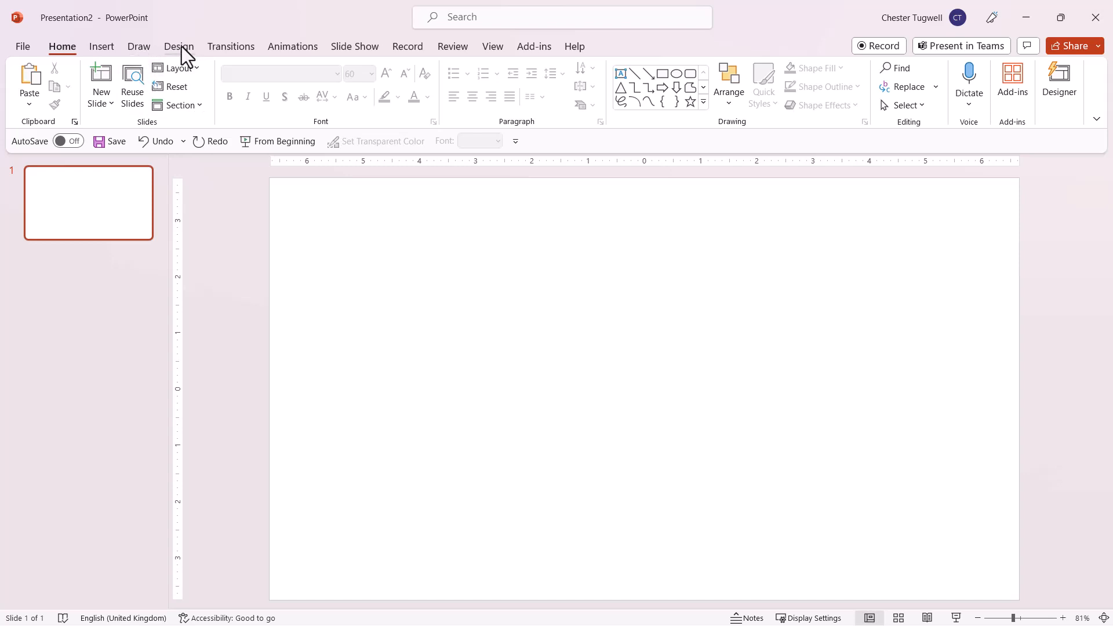
# - Give the slide a solid black background fill through Format Background
pyautogui.click(178, 46)
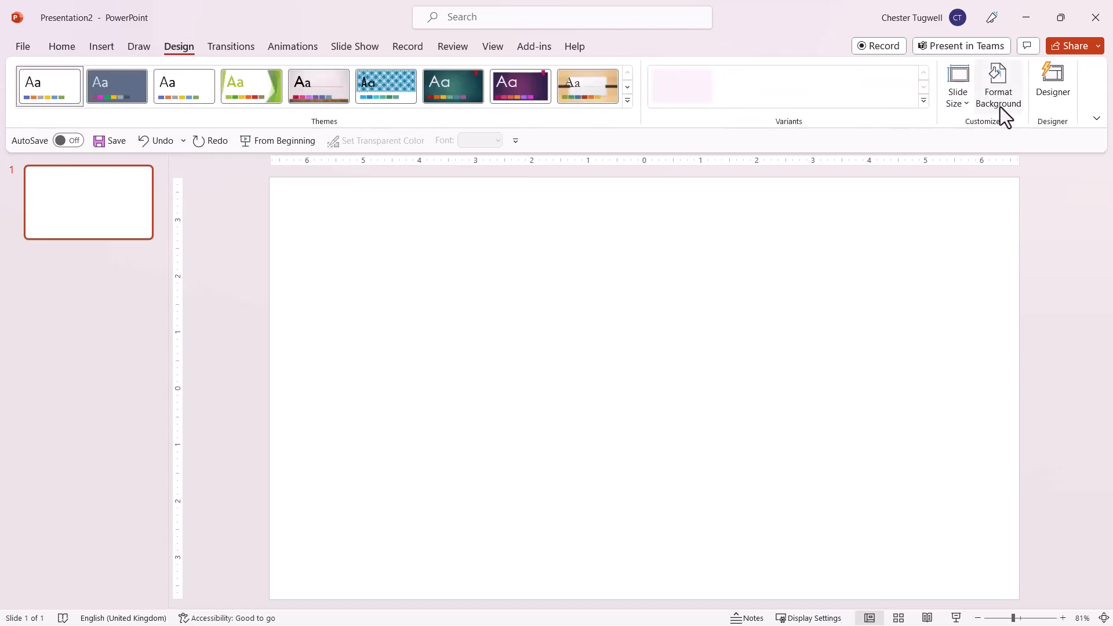
pyautogui.click(998, 82)
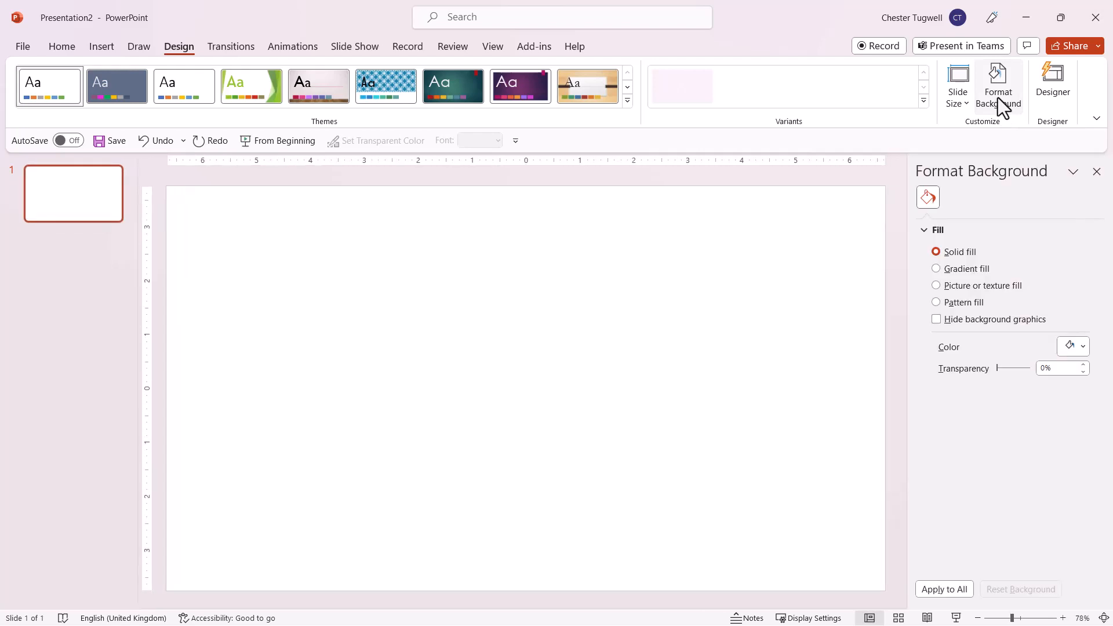
pyautogui.click(1082, 348)
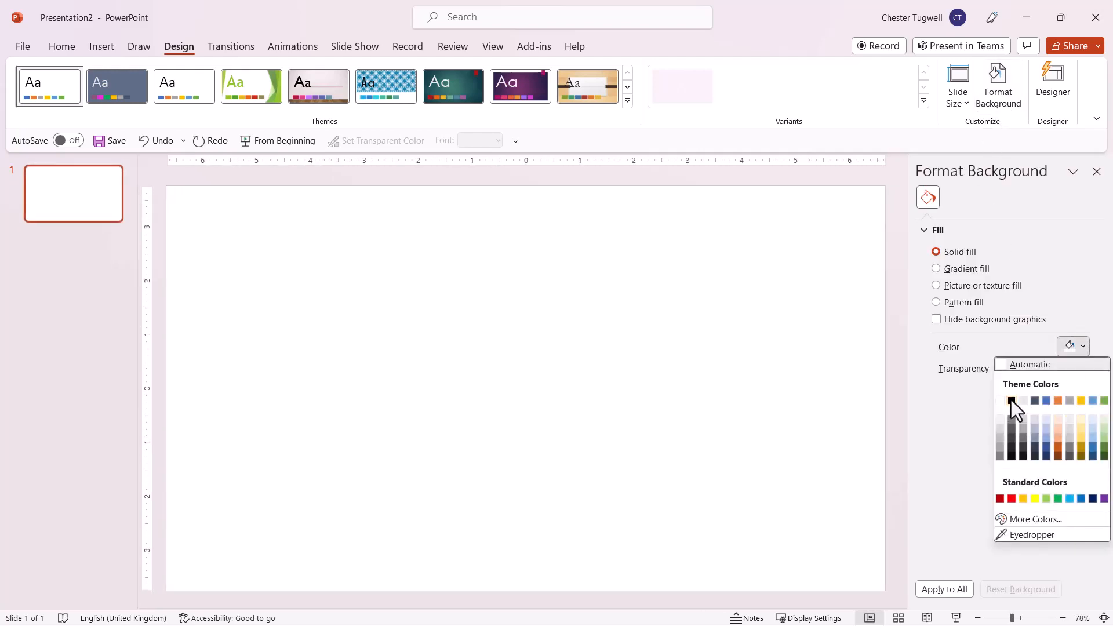
pyautogui.click(1013, 401)
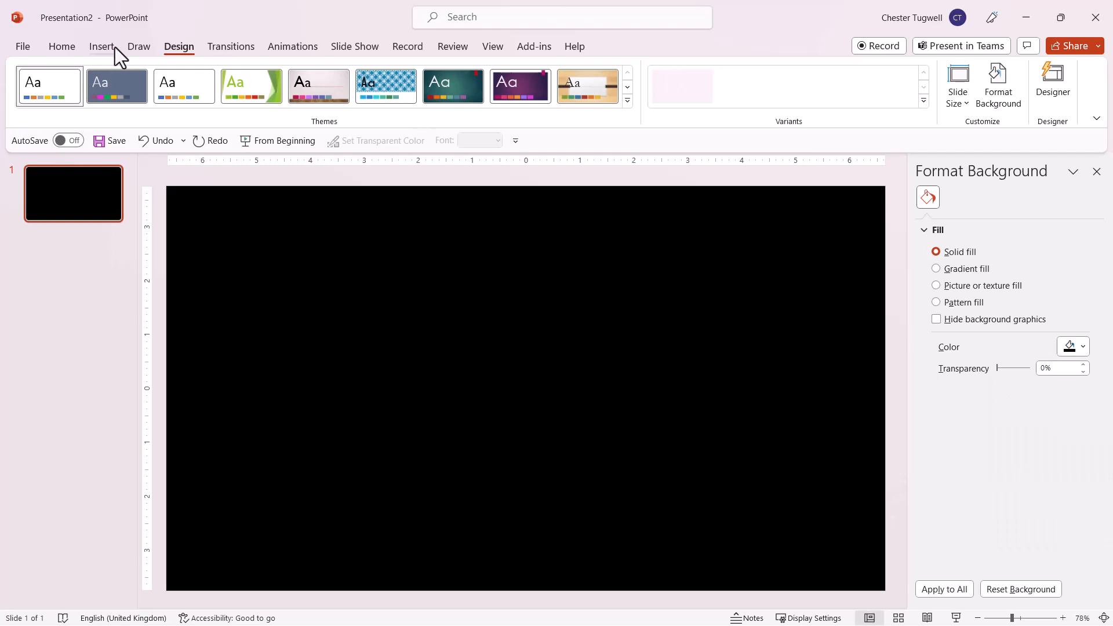
# - Draw an empty text box in the middle of the black slide
pyautogui.click(102, 46)
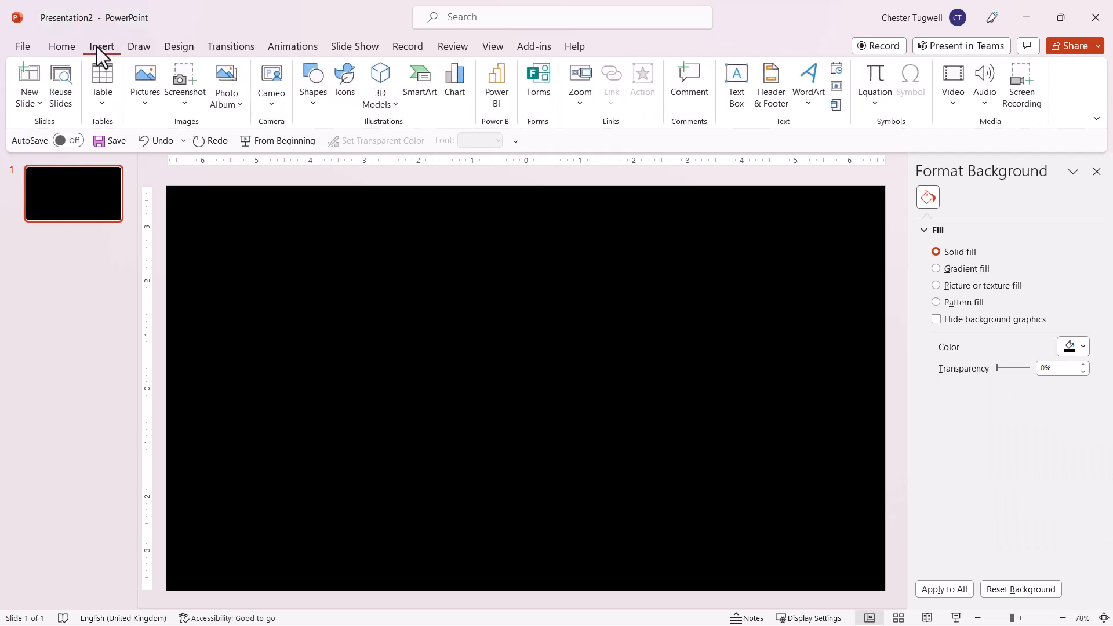
pyautogui.moveTo(736, 83)
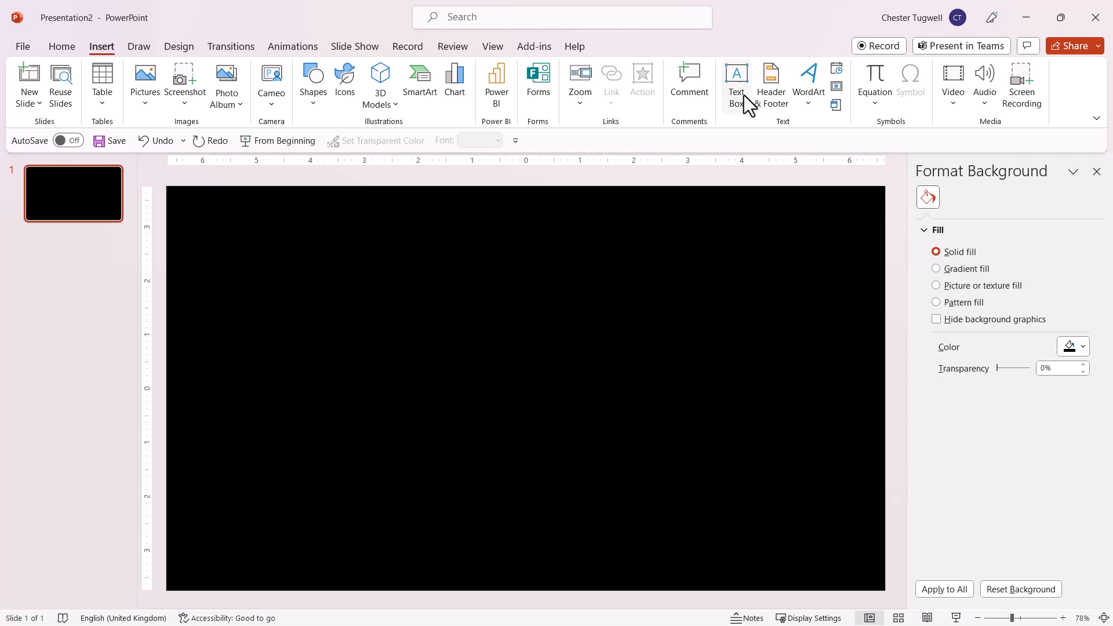
pyautogui.click(737, 84)
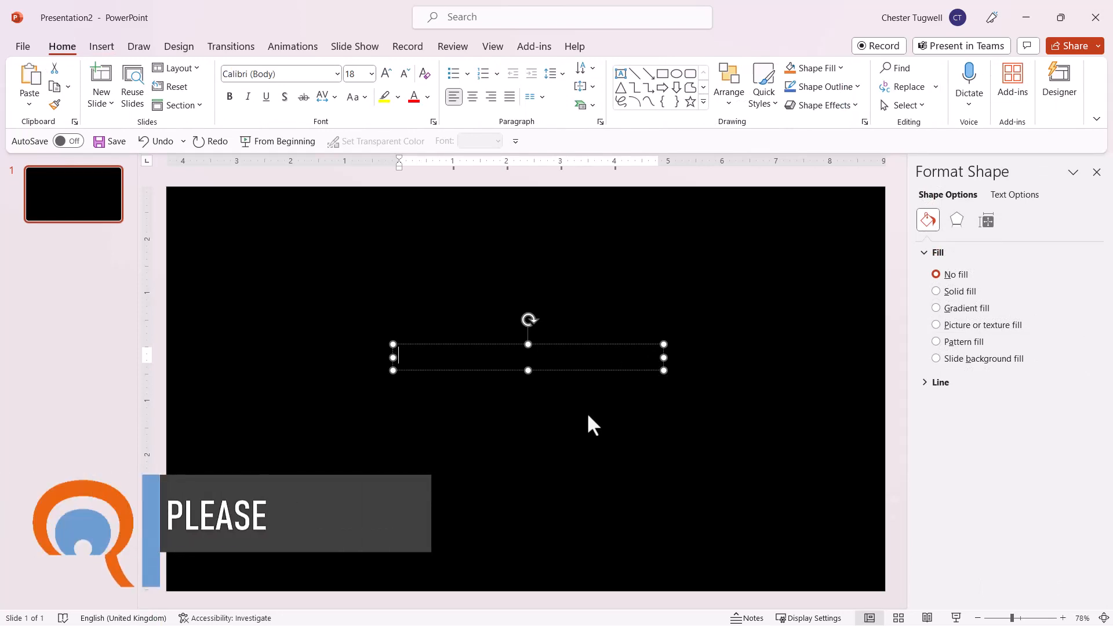
# - Paste the 'PowerPoint the Sequel' credits, then centre them and set their font colour
pyautogui.press('ctrl+v')
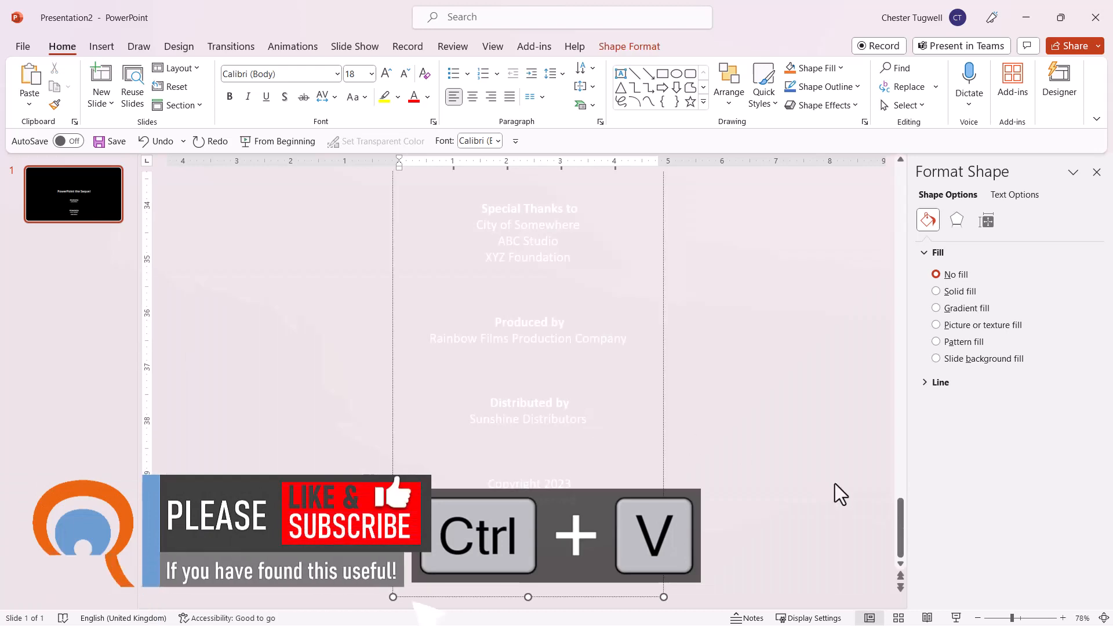
pyautogui.press('Ctrl+V')
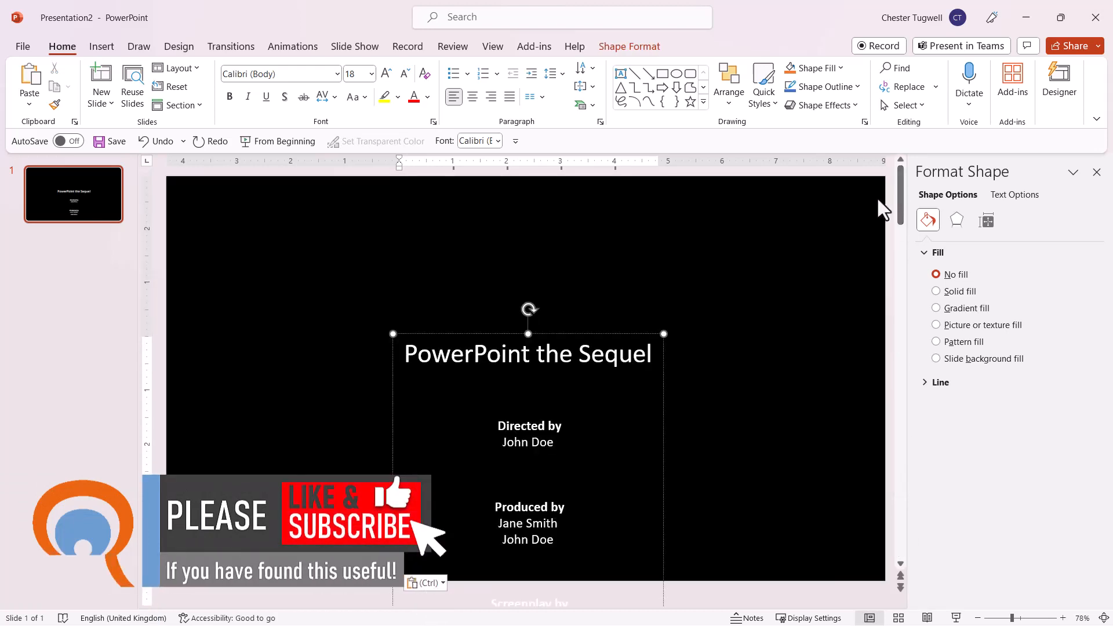
pyautogui.moveTo(458, 117)
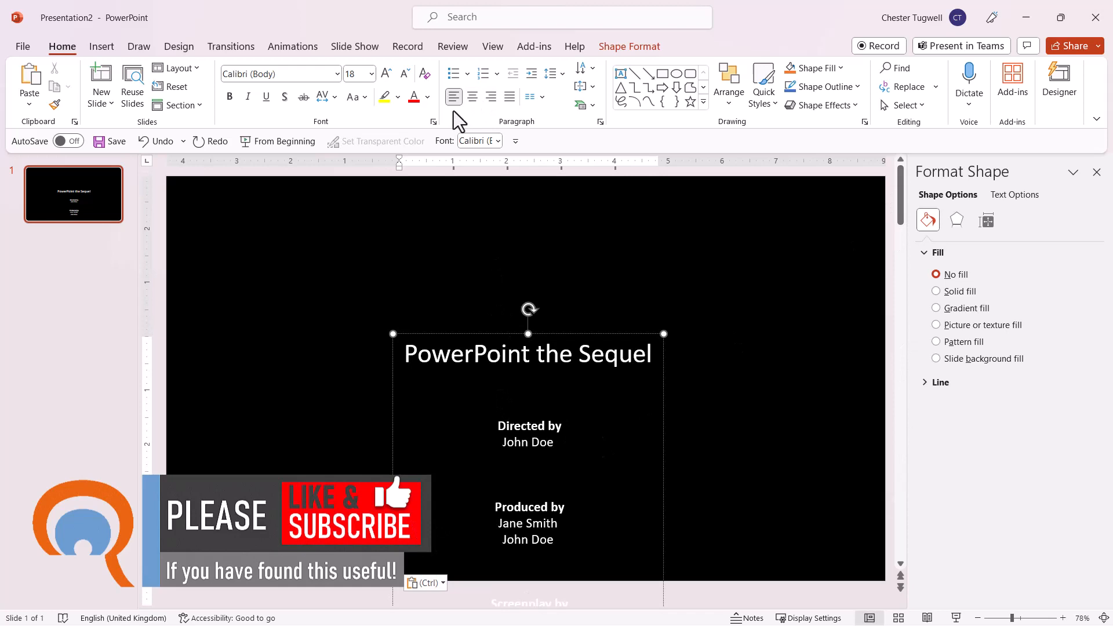
pyautogui.moveTo(427, 353)
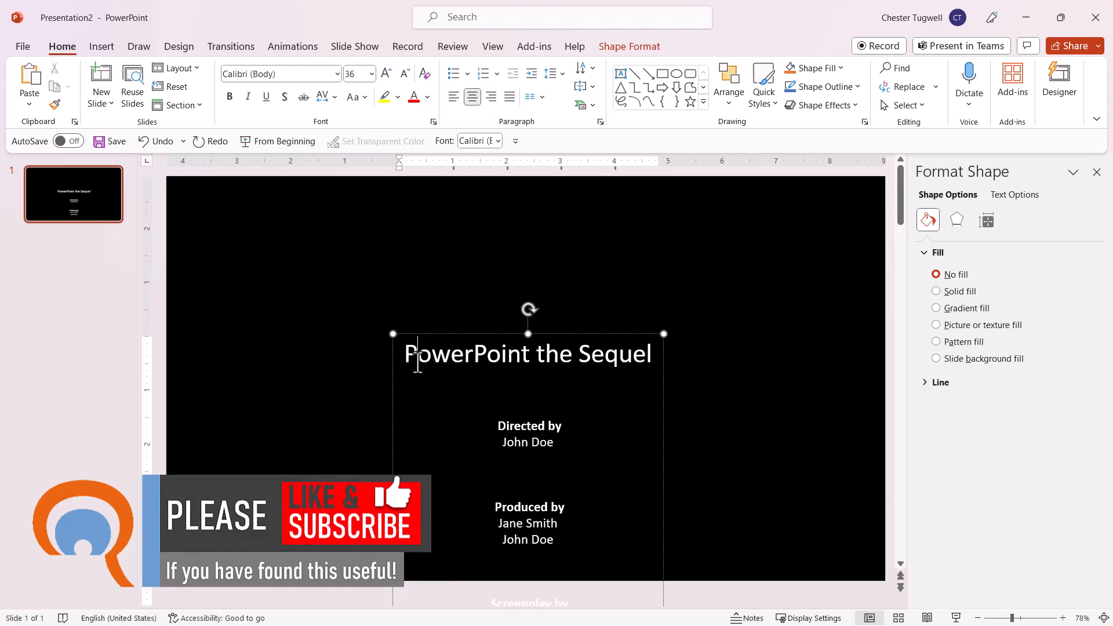
pyautogui.press('ctrl+a')
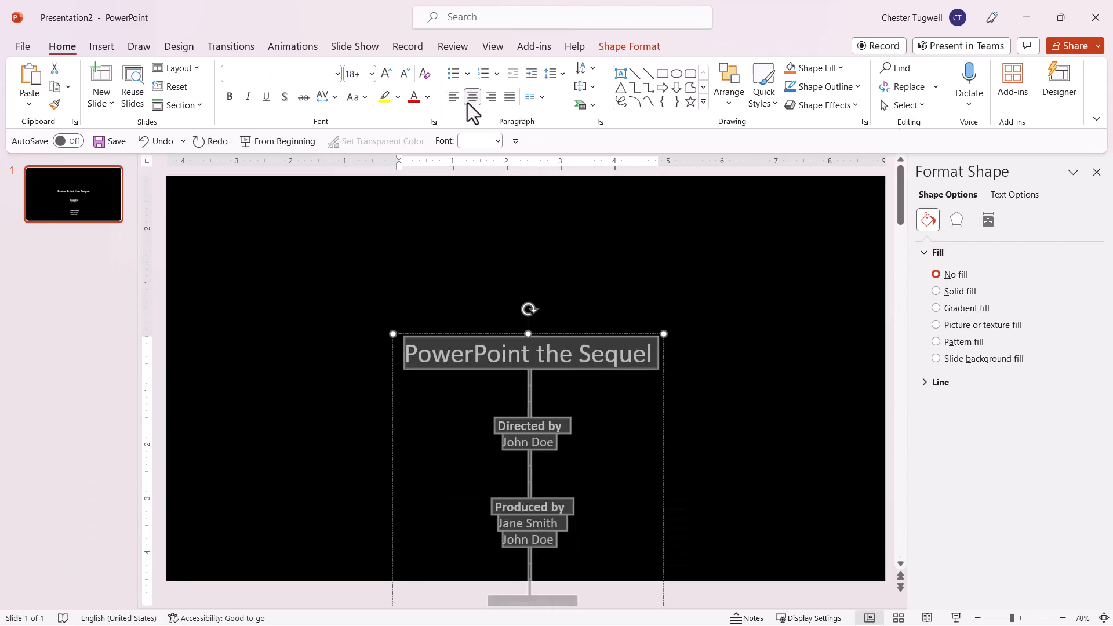
pyautogui.click(455, 95)
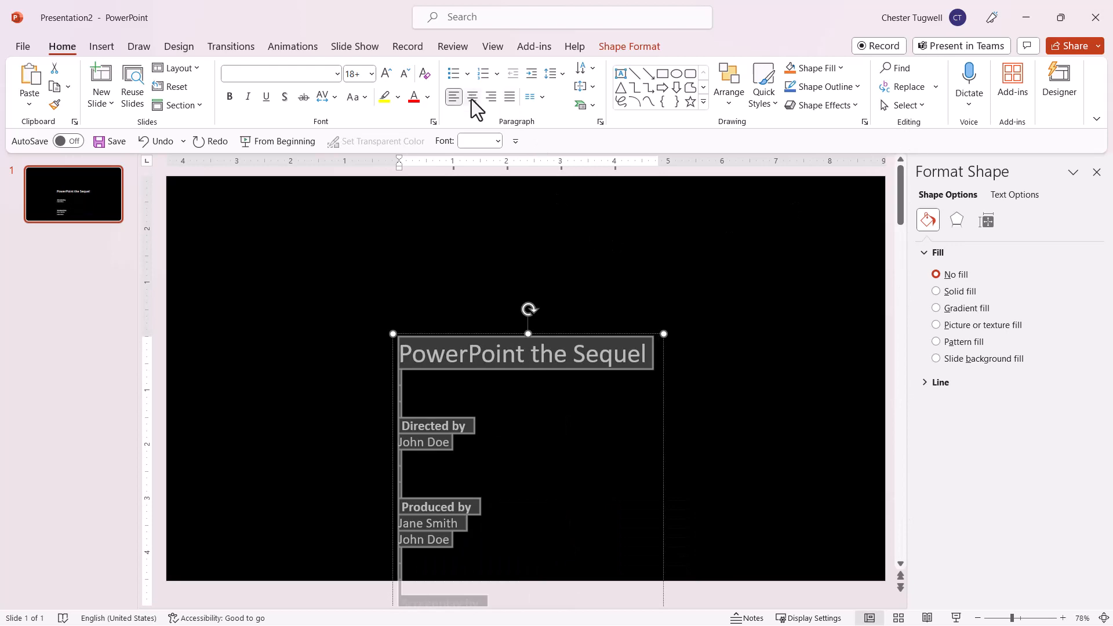
pyautogui.click(472, 95)
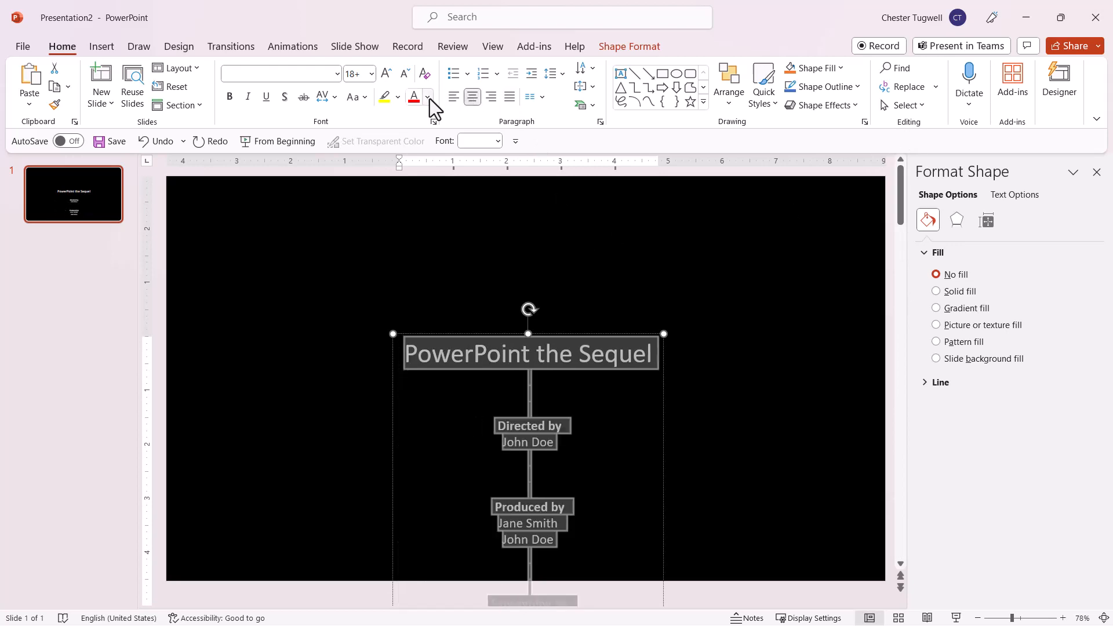
pyautogui.click(429, 97)
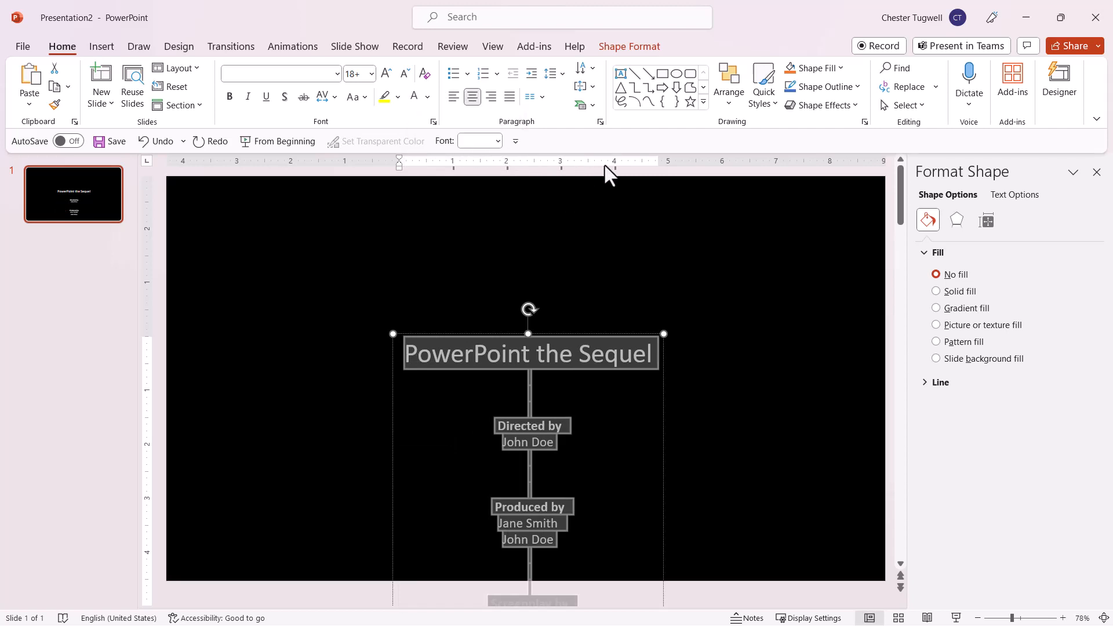
pyautogui.moveTo(728, 418)
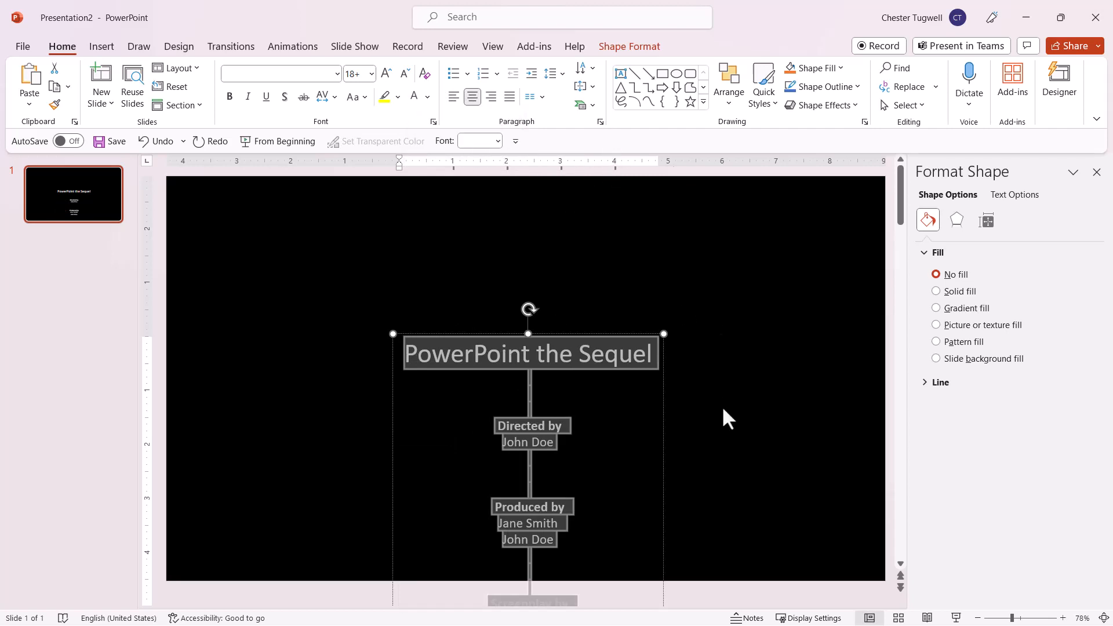
pyautogui.moveTo(676, 353)
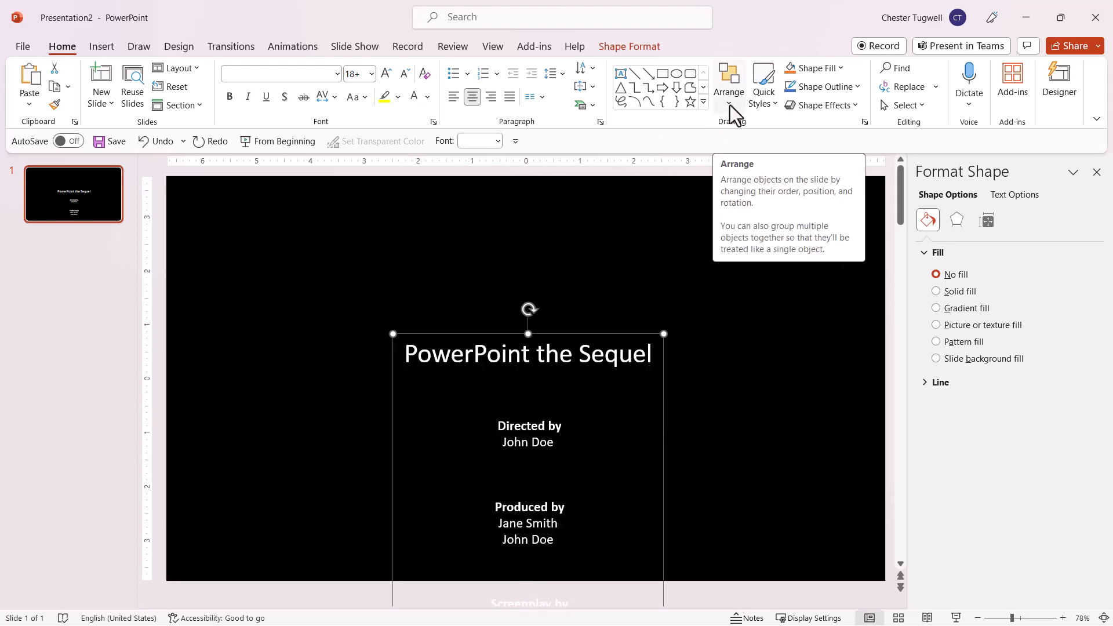
pyautogui.moveTo(471, 95)
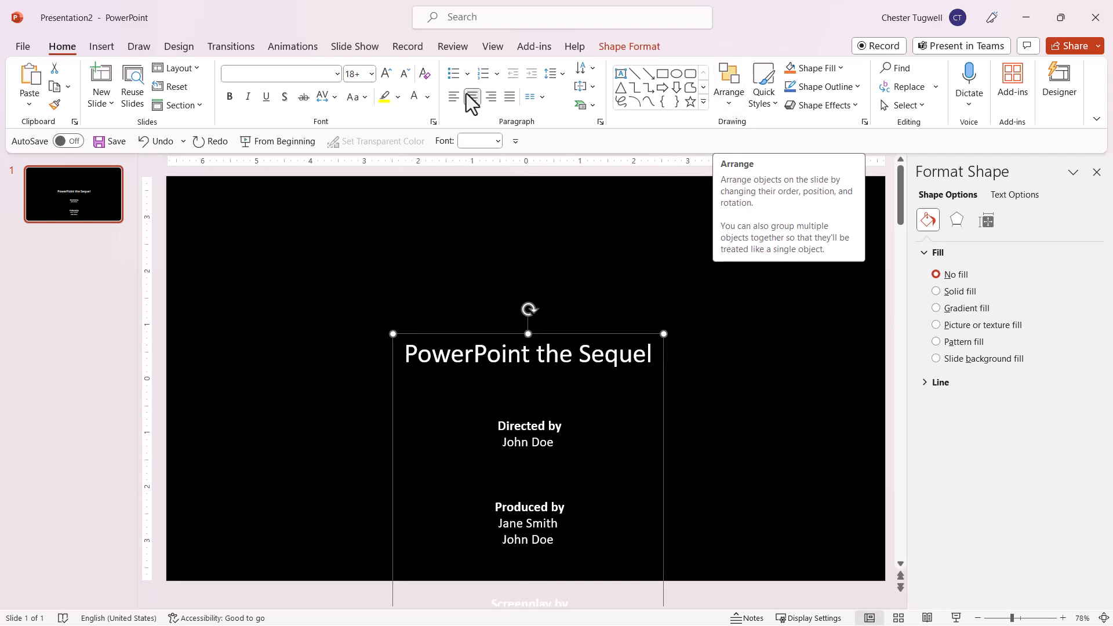
# - Use Align Center to place the credits text box at the slide's horizontal centre
pyautogui.click(728, 83)
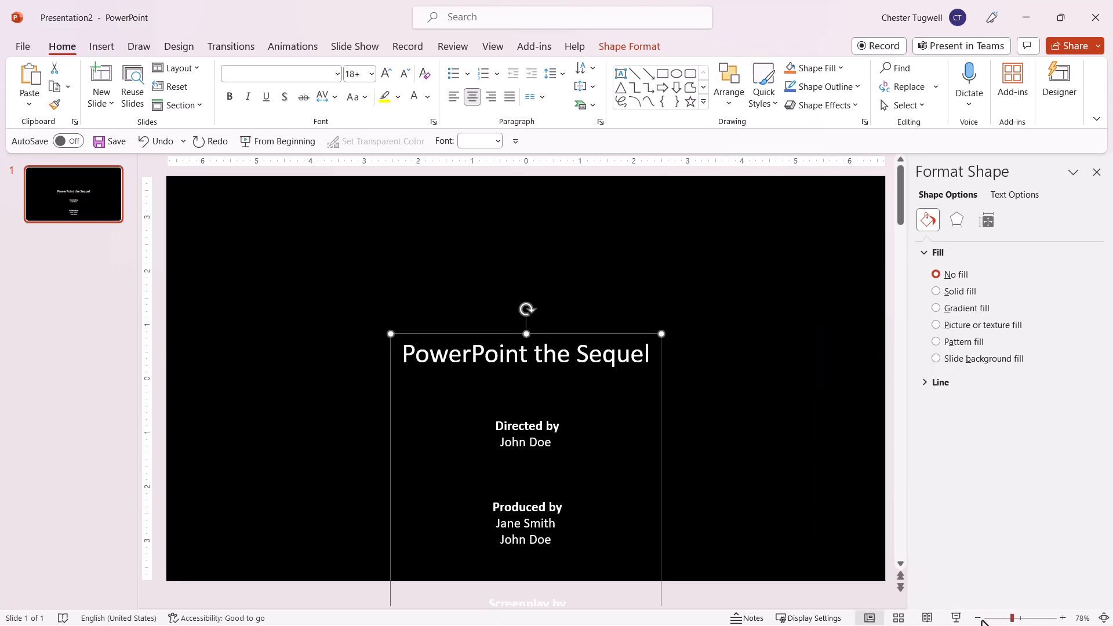
# - Zoom out to 10% to see the full credits column below the slide
pyautogui.click(979, 618)
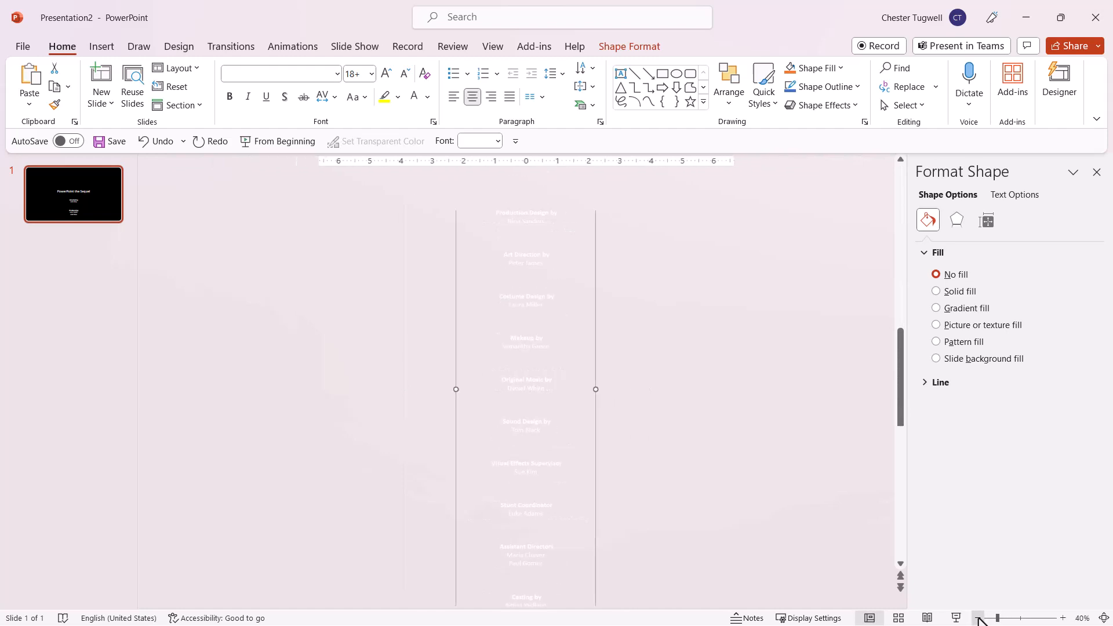
pyautogui.click(986, 617)
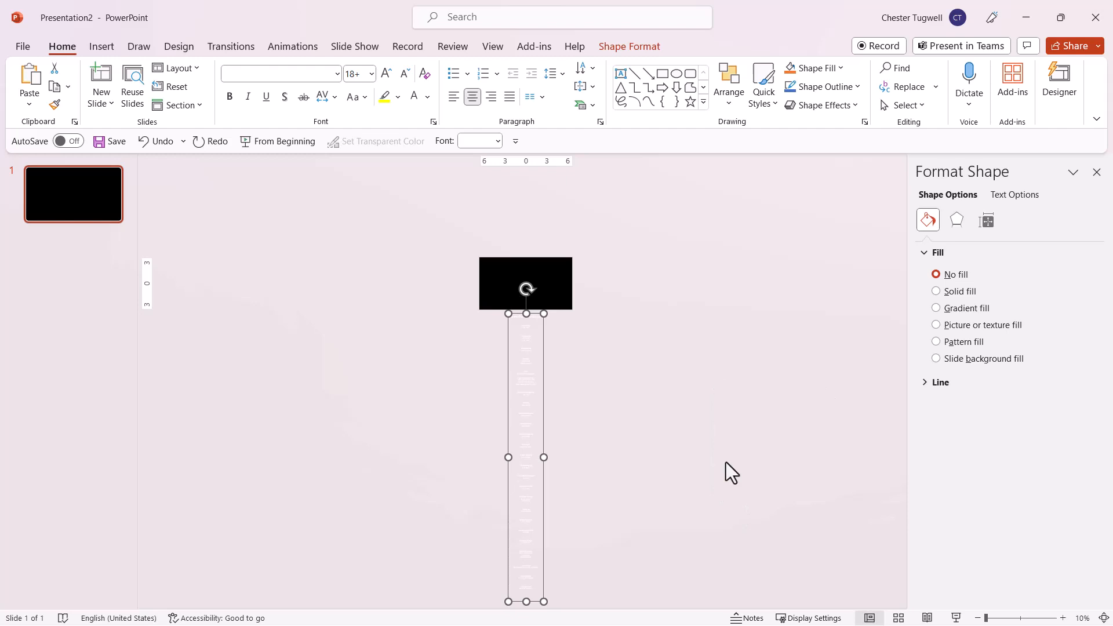
pyautogui.moveTo(292, 54)
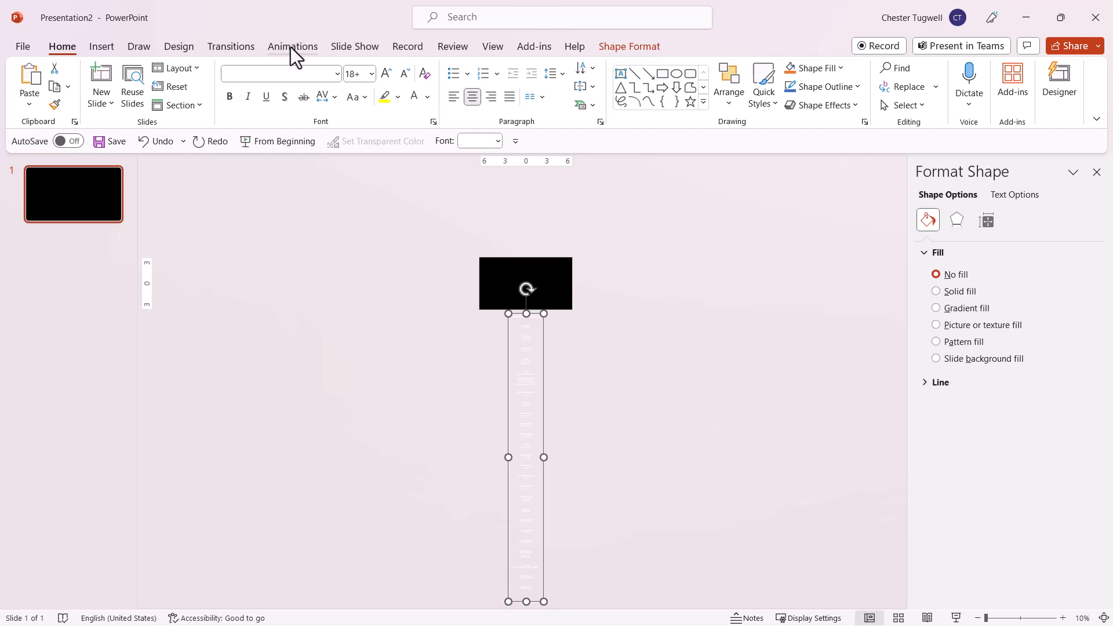
# - Add a Lines motion path moving the credits text box up past the slide top
pyautogui.click(291, 47)
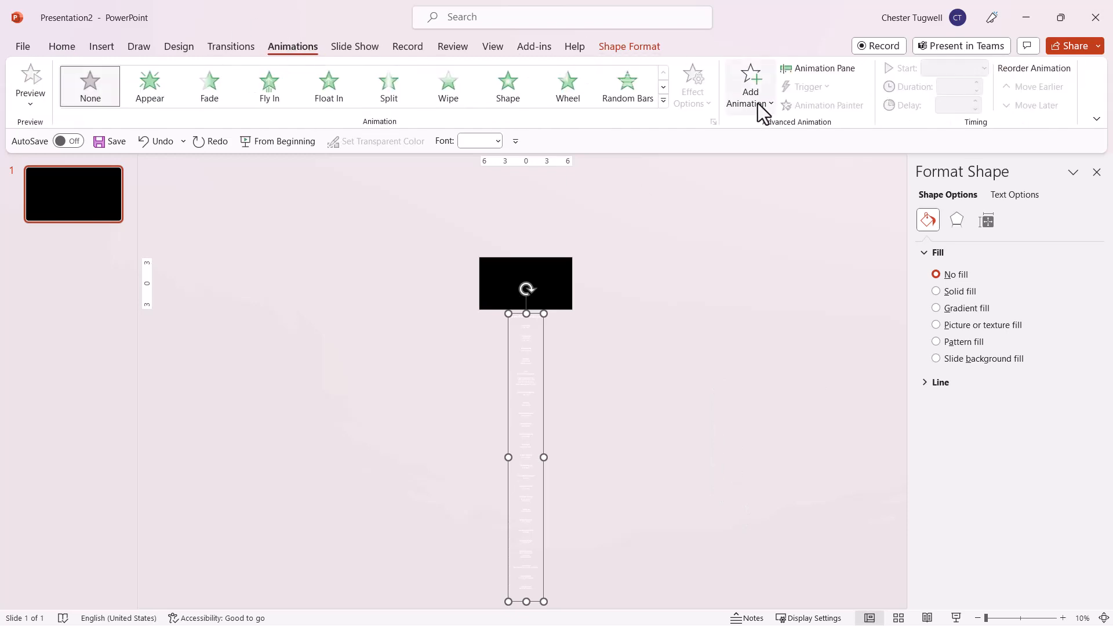
pyautogui.click(750, 85)
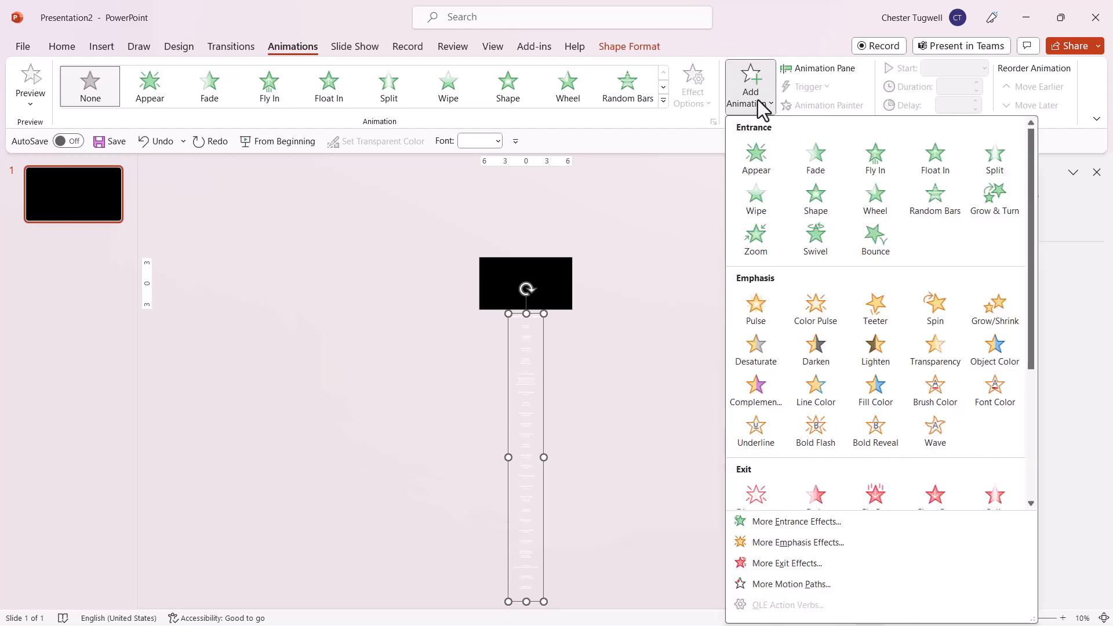
pyautogui.moveTo(995, 309)
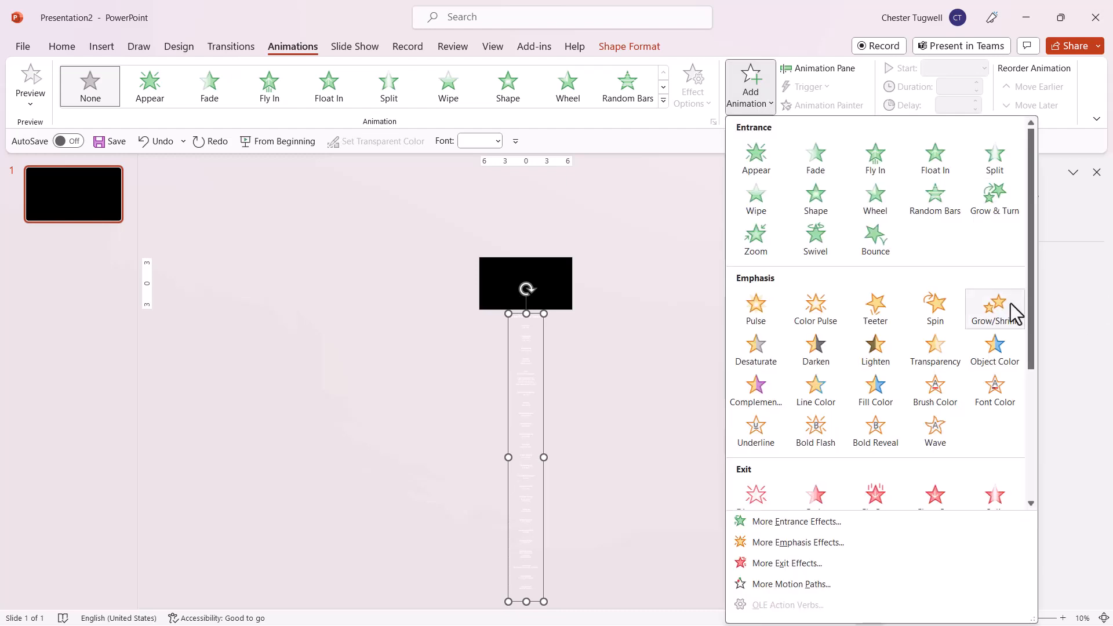
pyautogui.scroll(-3)
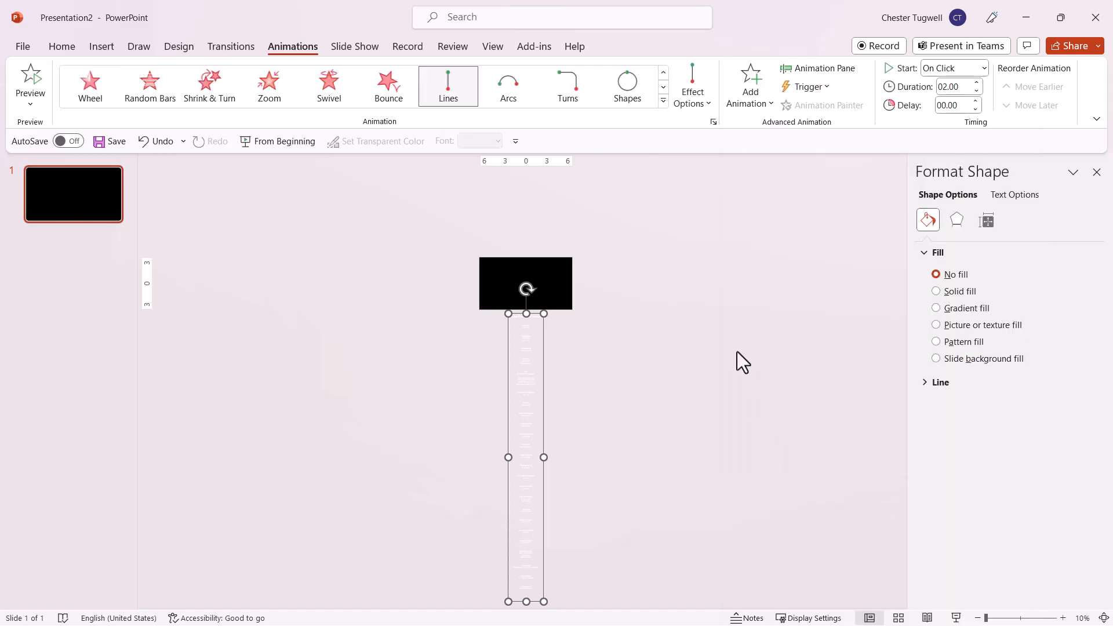
pyautogui.click(692, 84)
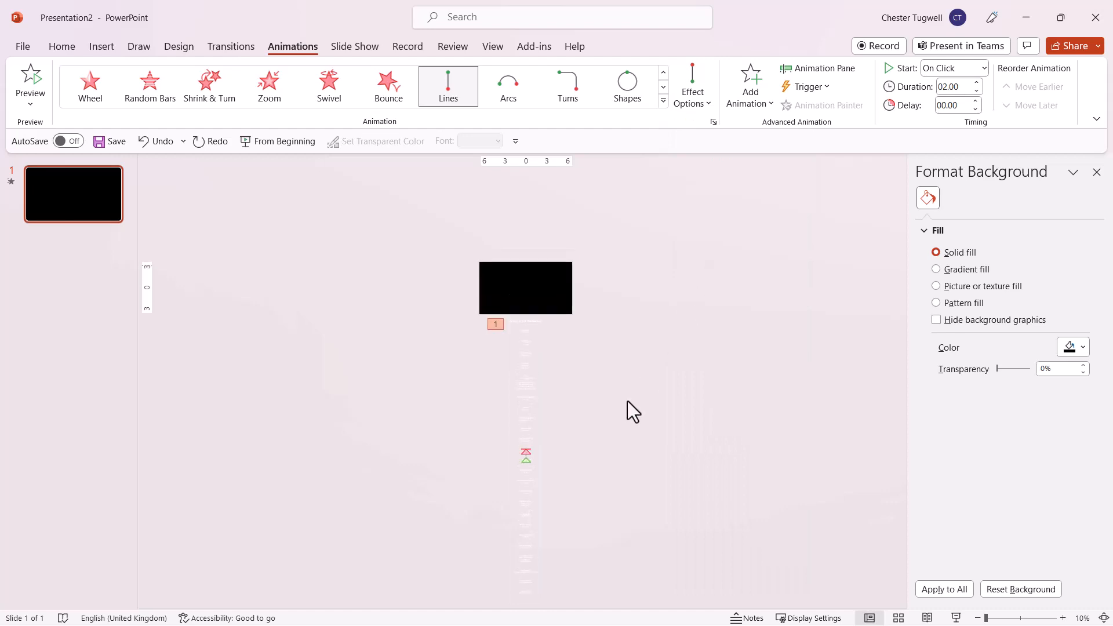
pyautogui.moveTo(525, 455)
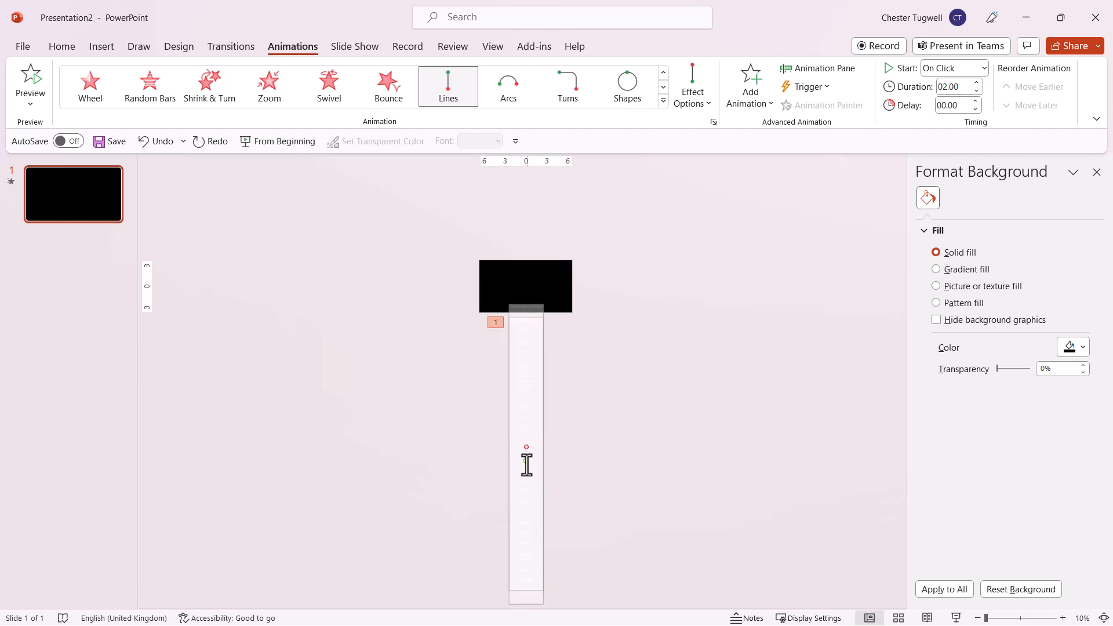
pyautogui.moveTo(526, 447)
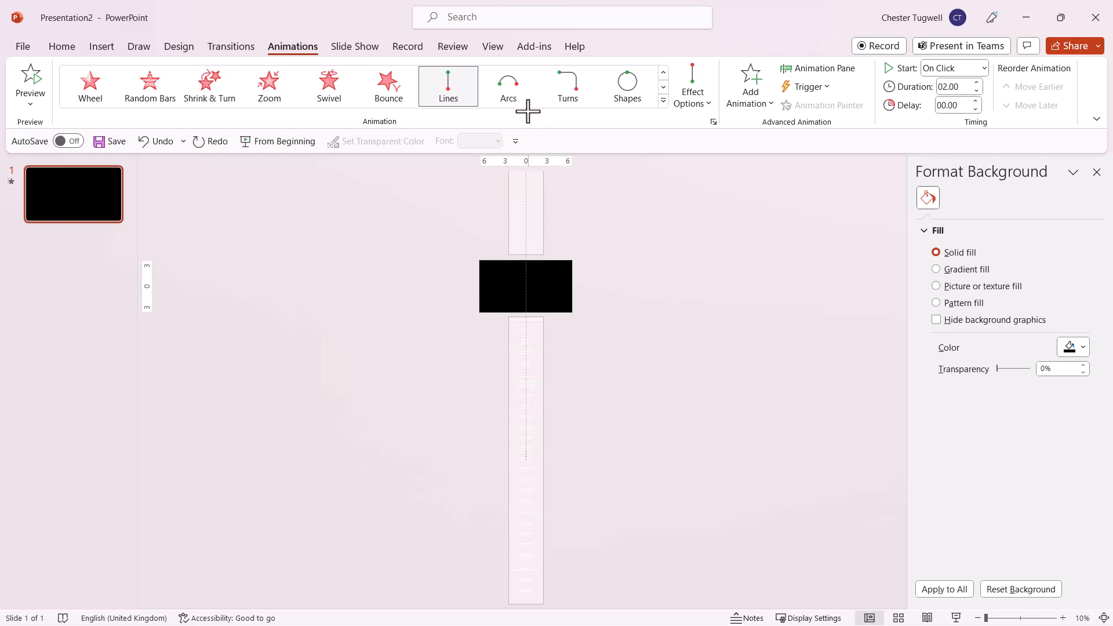
# - Open the Animation Pane and set the motion path's smooth start and end to 0 sec
pyautogui.click(449, 85)
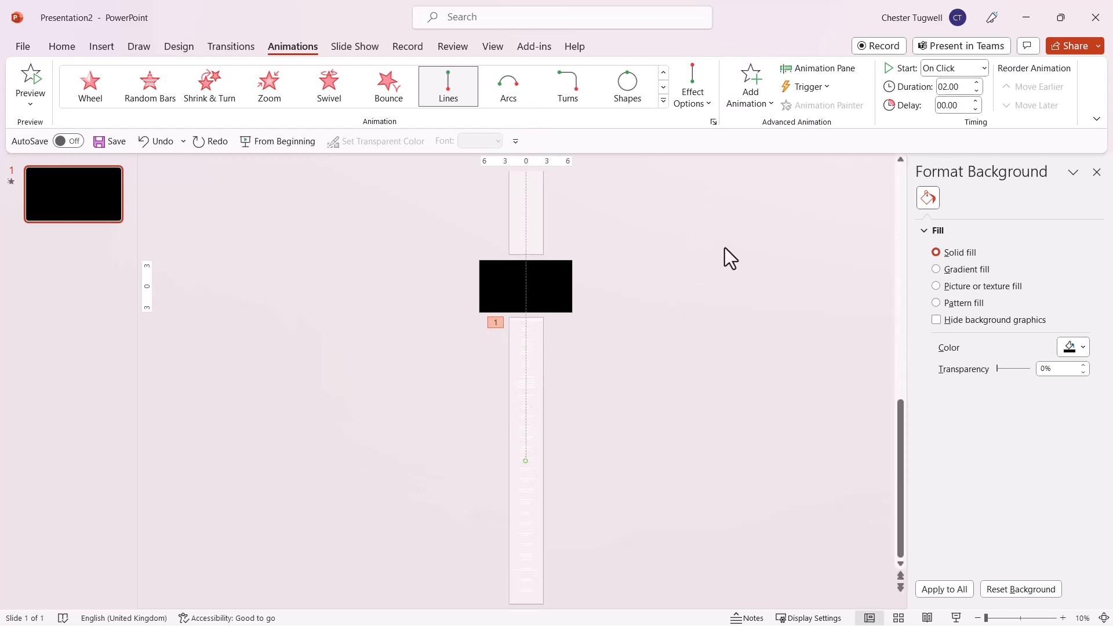
pyautogui.moveTo(824, 68)
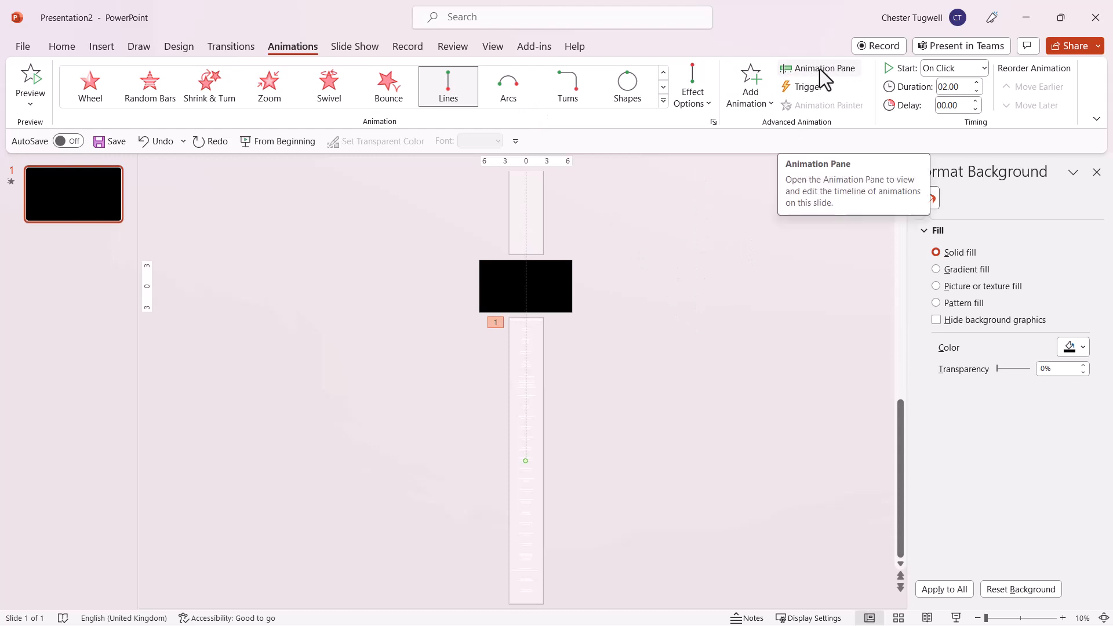
pyautogui.click(823, 69)
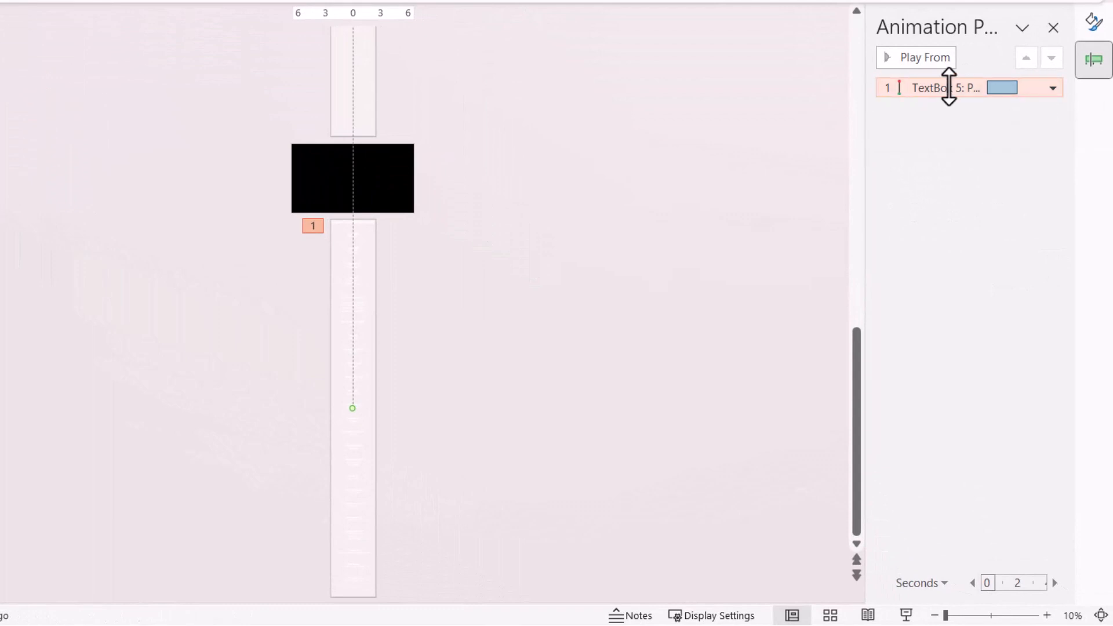
pyautogui.click(1053, 88)
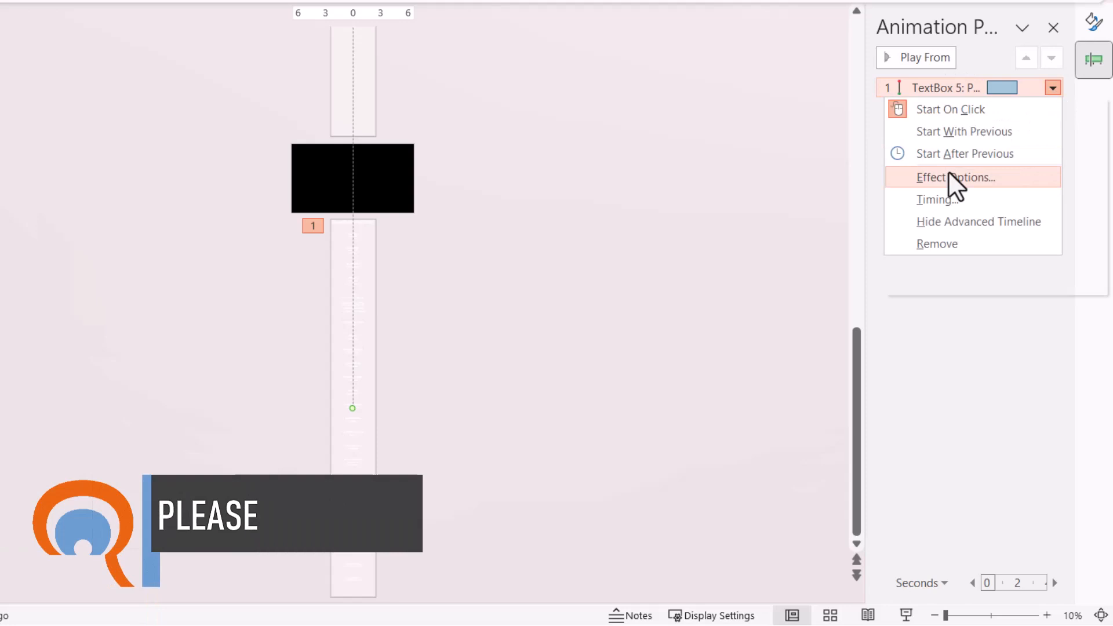
pyautogui.click(946, 177)
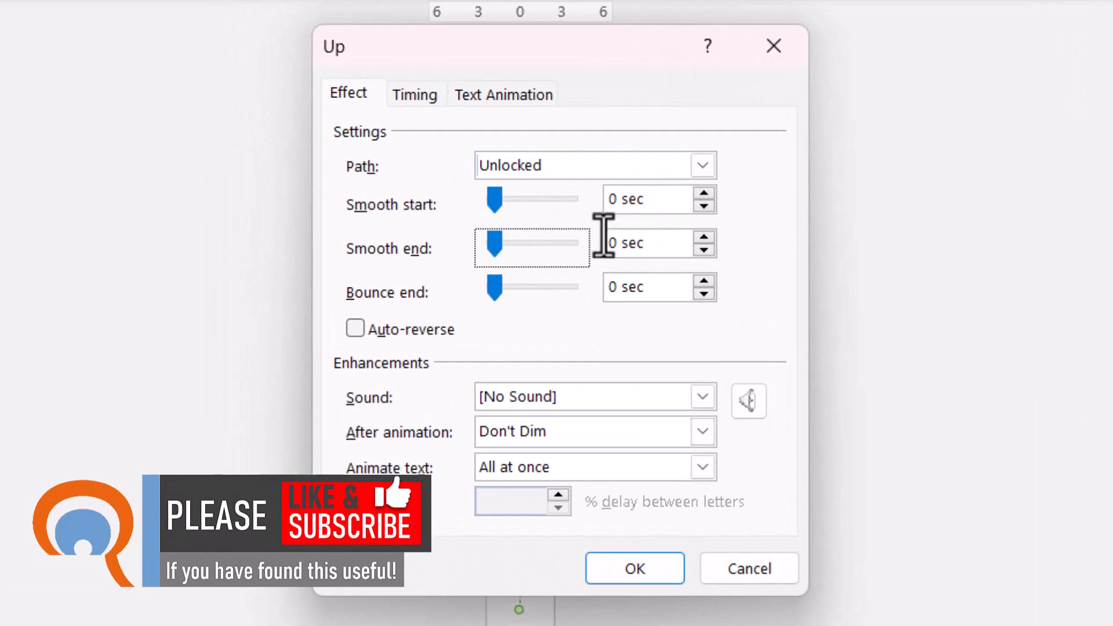
pyautogui.moveTo(509, 257)
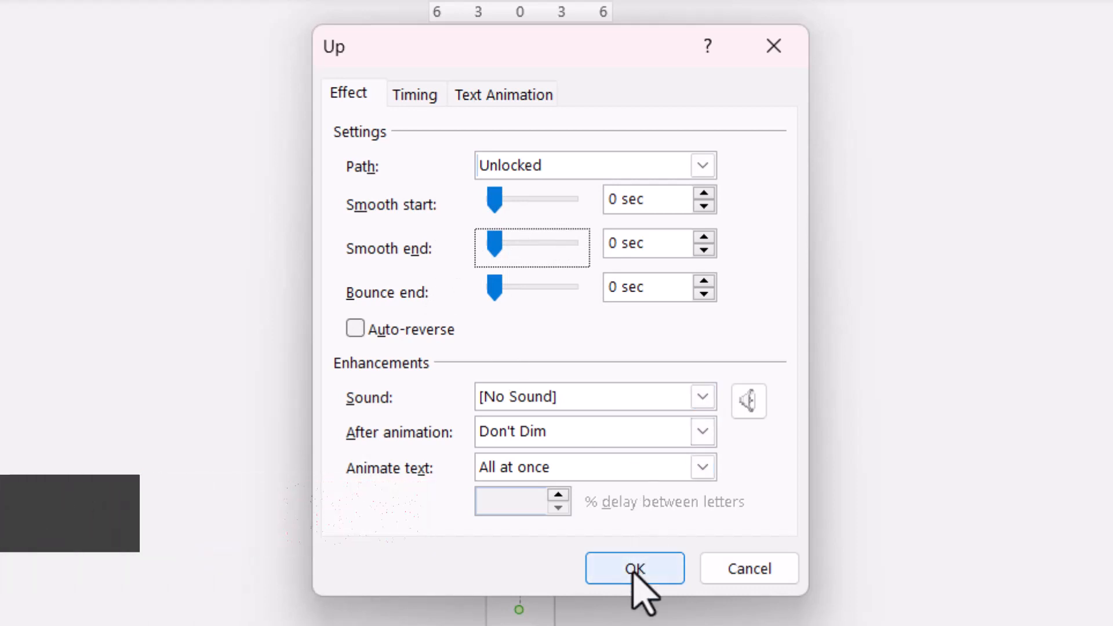
pyautogui.click(634, 568)
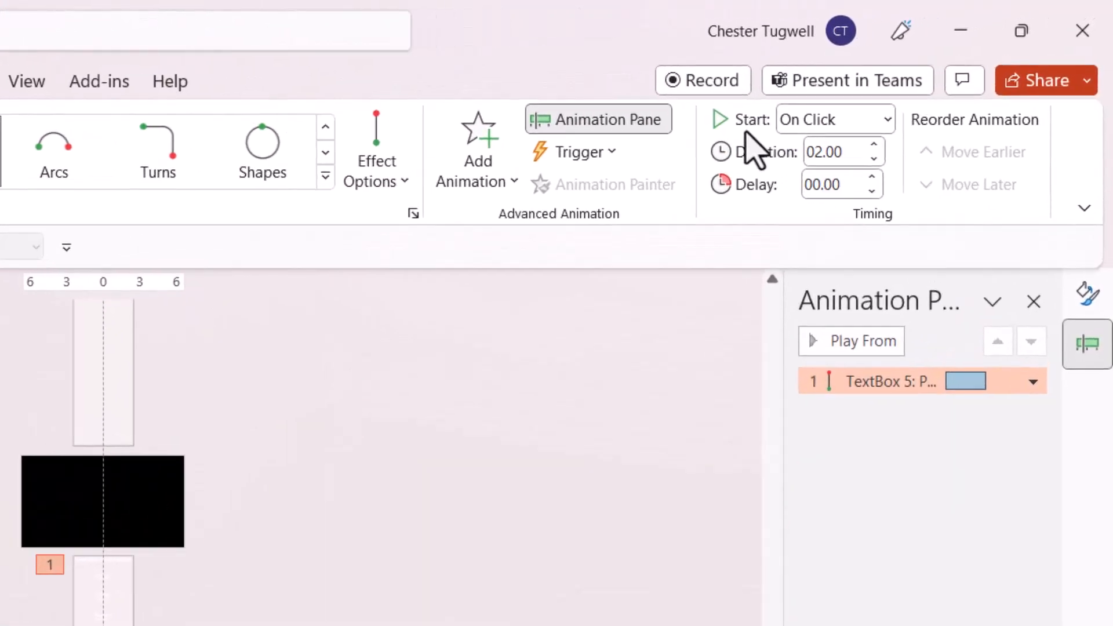
pyautogui.moveTo(834, 119)
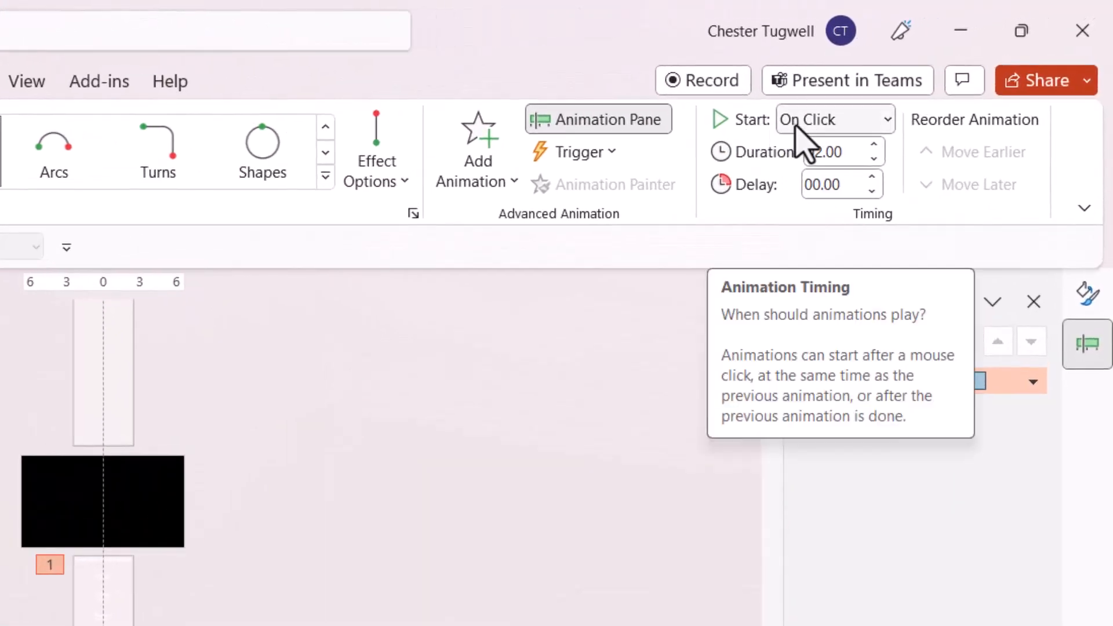
pyautogui.moveTo(898, 139)
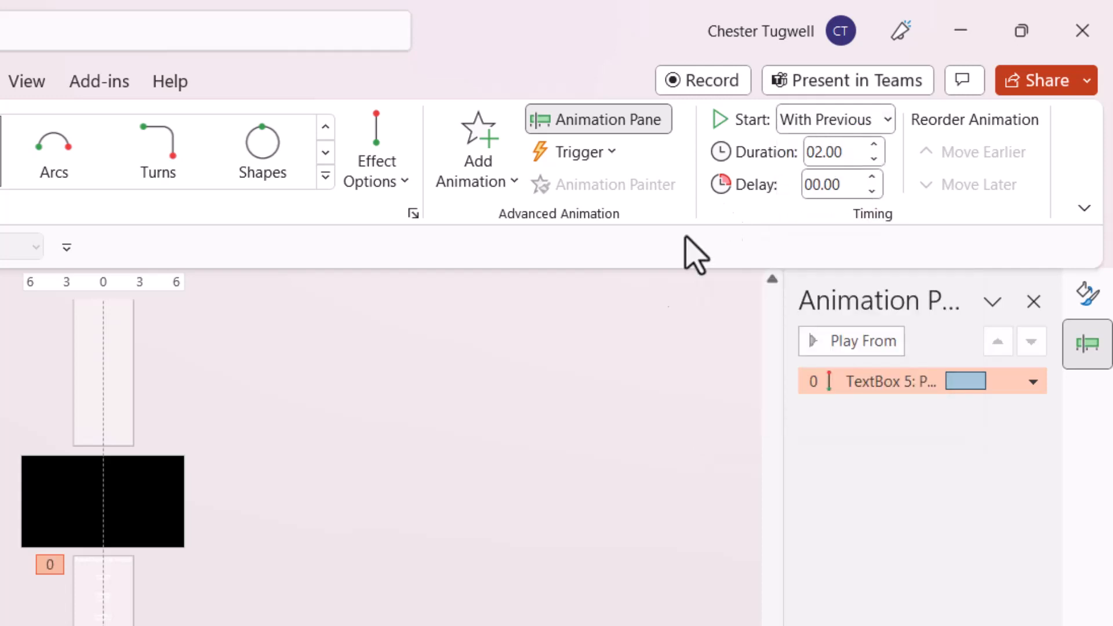
pyautogui.moveTo(464, 481)
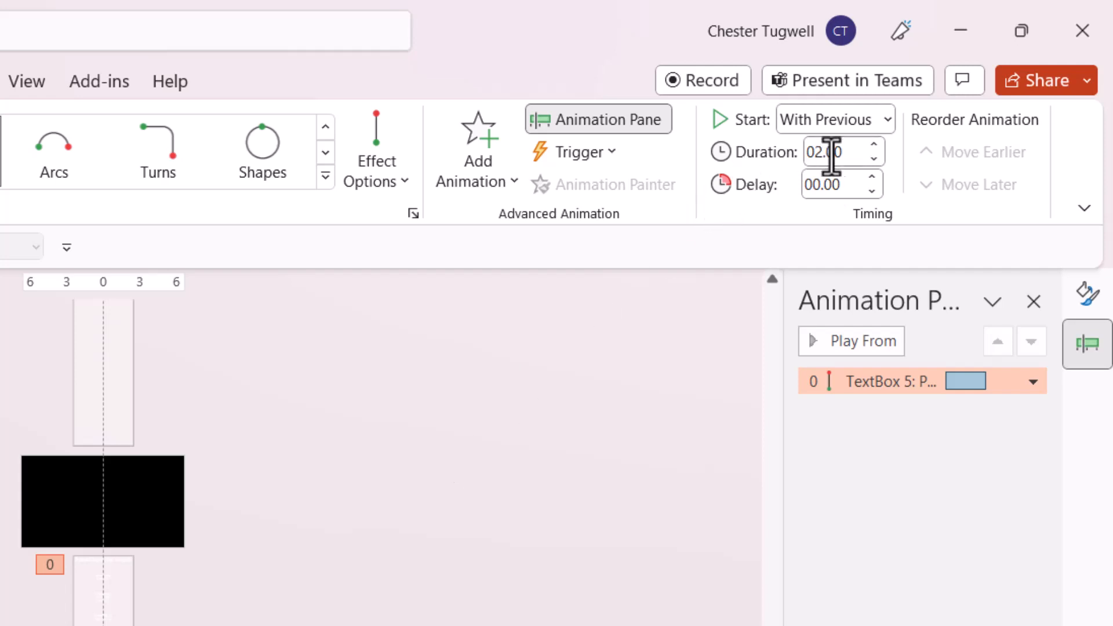
pyautogui.moveTo(845, 152)
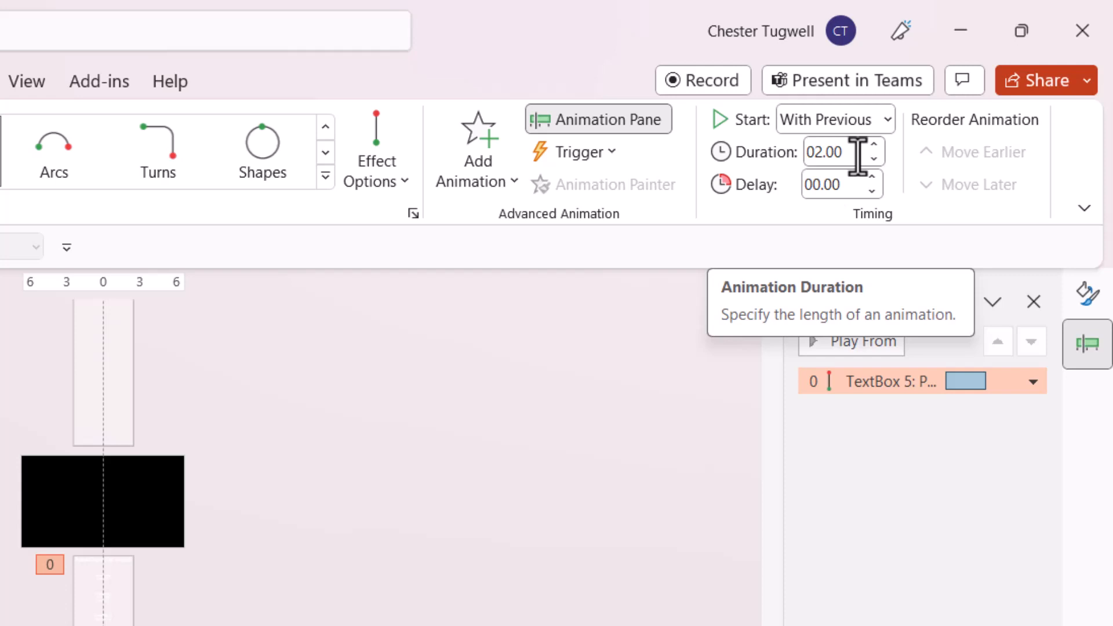
pyautogui.moveTo(848, 154)
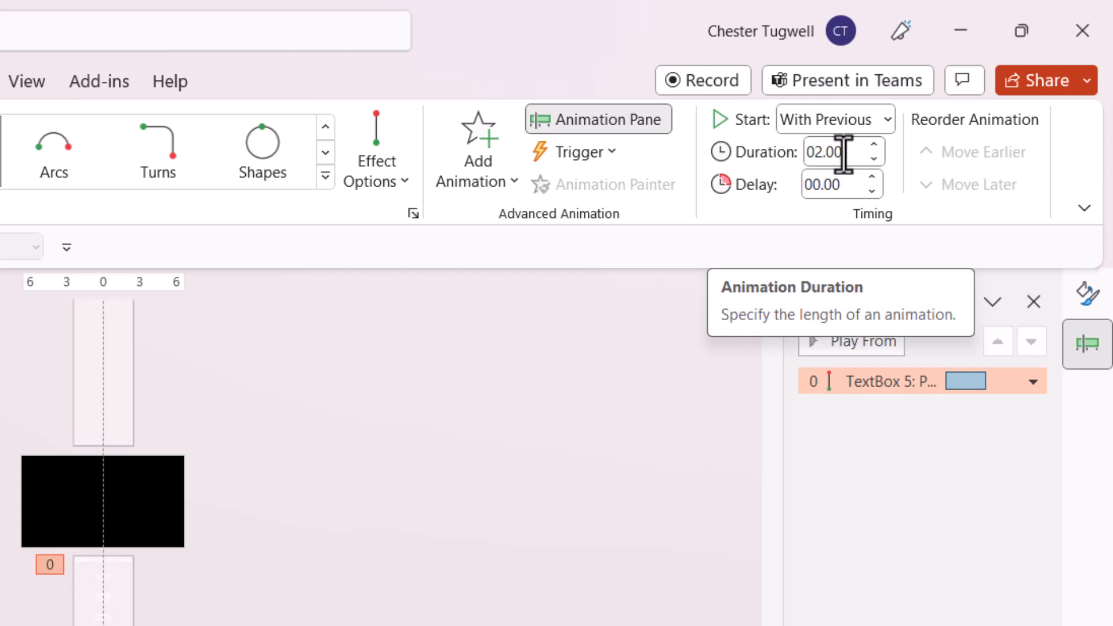
# - Set the credits Lines motion path duration to 20.00 seconds
pyautogui.click(837, 152)
pyautogui.write('20')
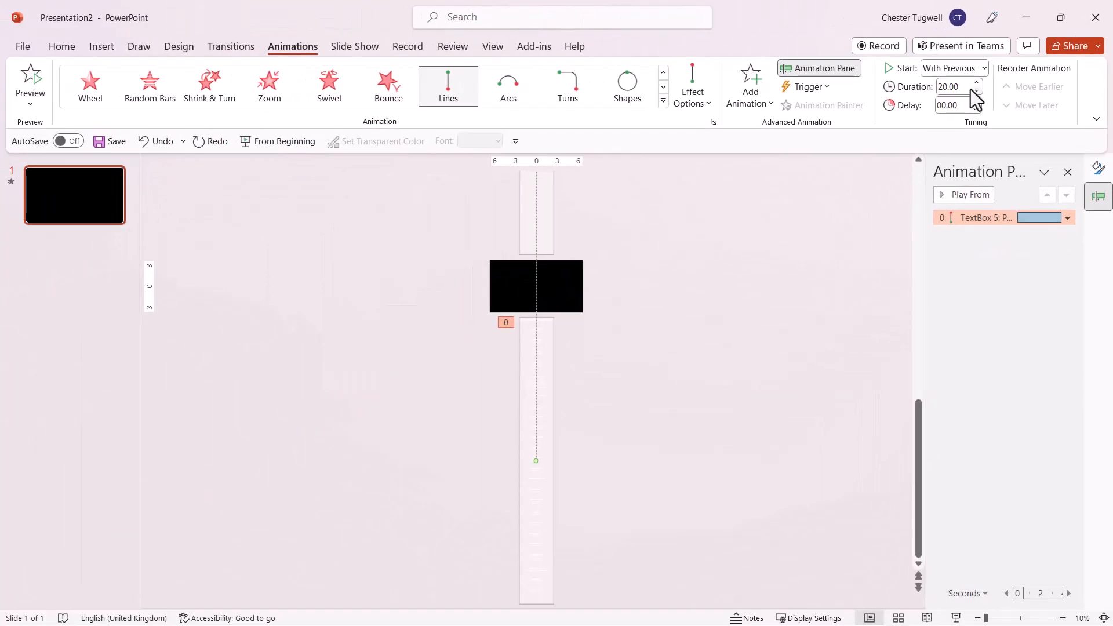
pyautogui.click(101, 47)
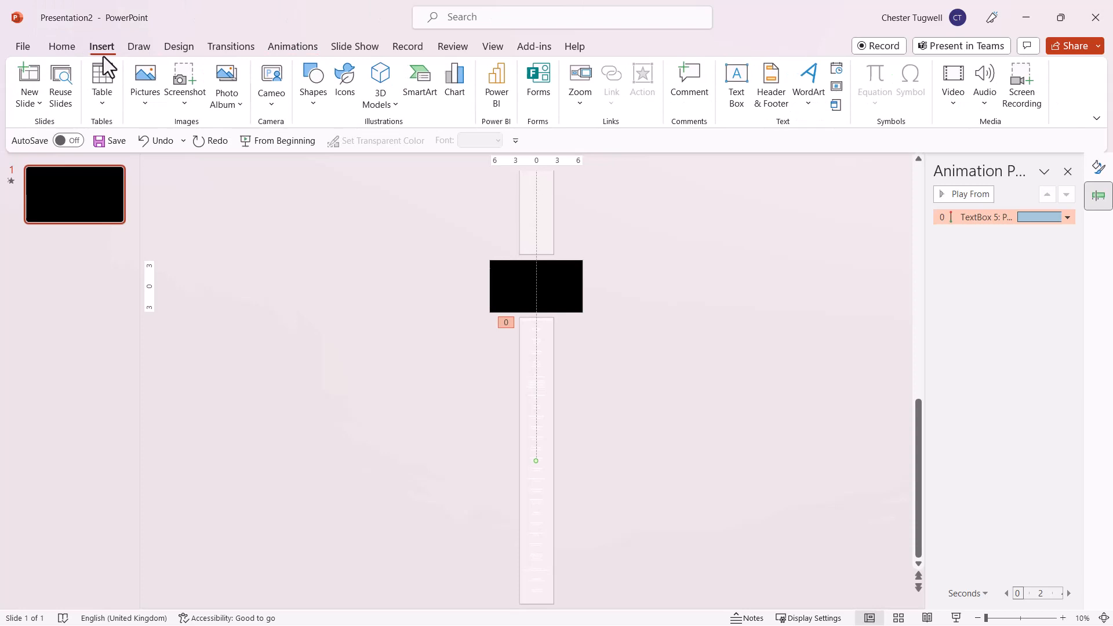
pyautogui.moveTo(1001, 103)
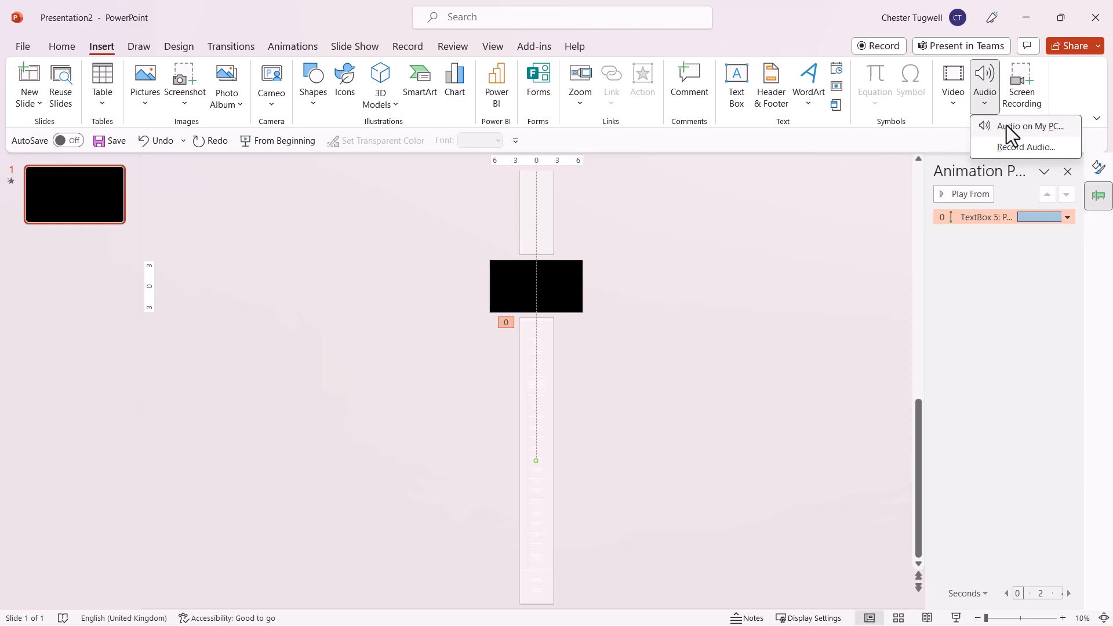
# - Insert the No.4 Piano Journey MP3 from the PC onto the slide
pyautogui.click(744, 147)
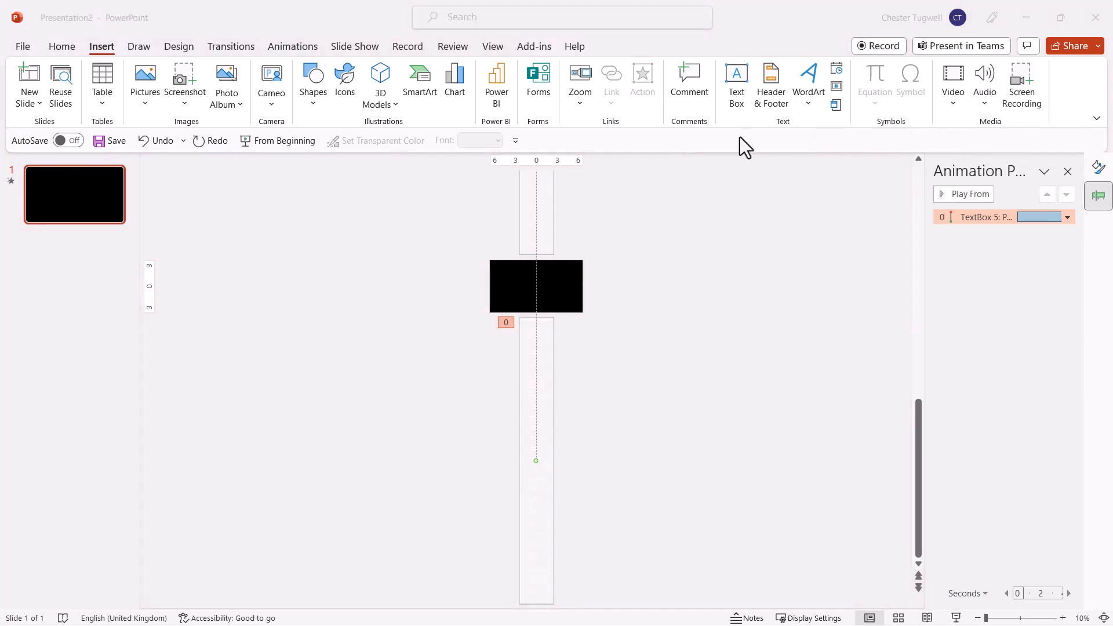
pyautogui.click(984, 86)
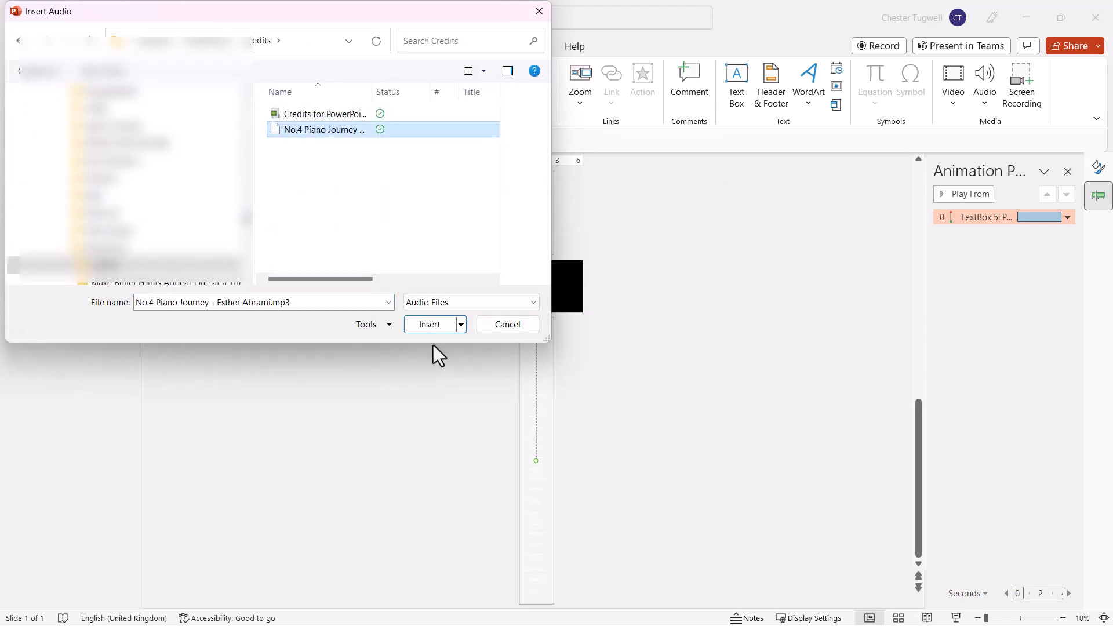
pyautogui.click(429, 325)
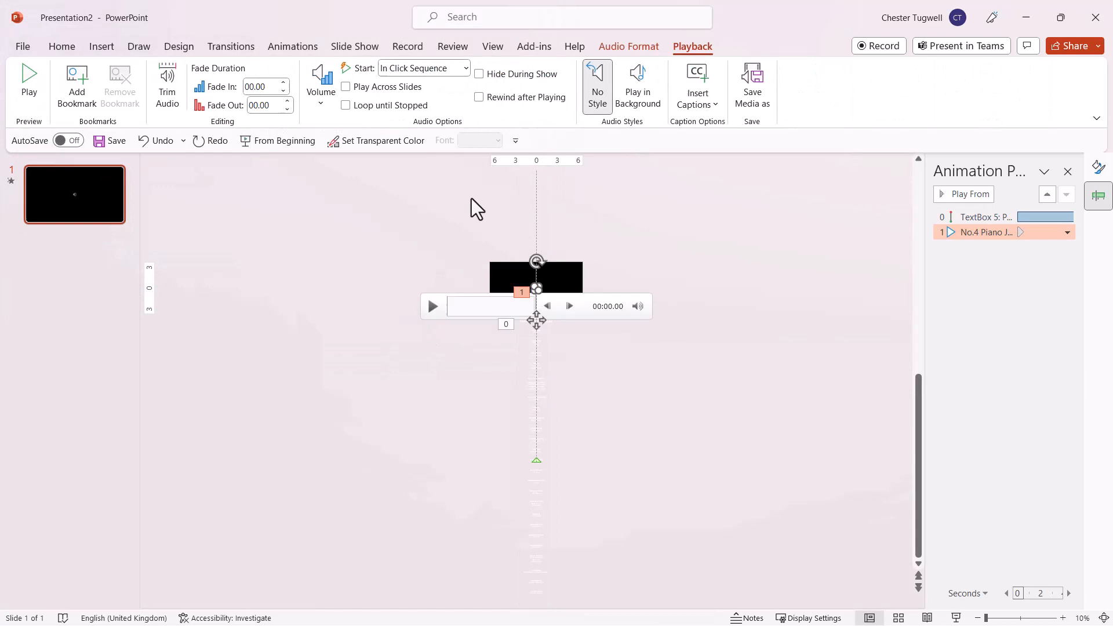
pyautogui.moveTo(684, 66)
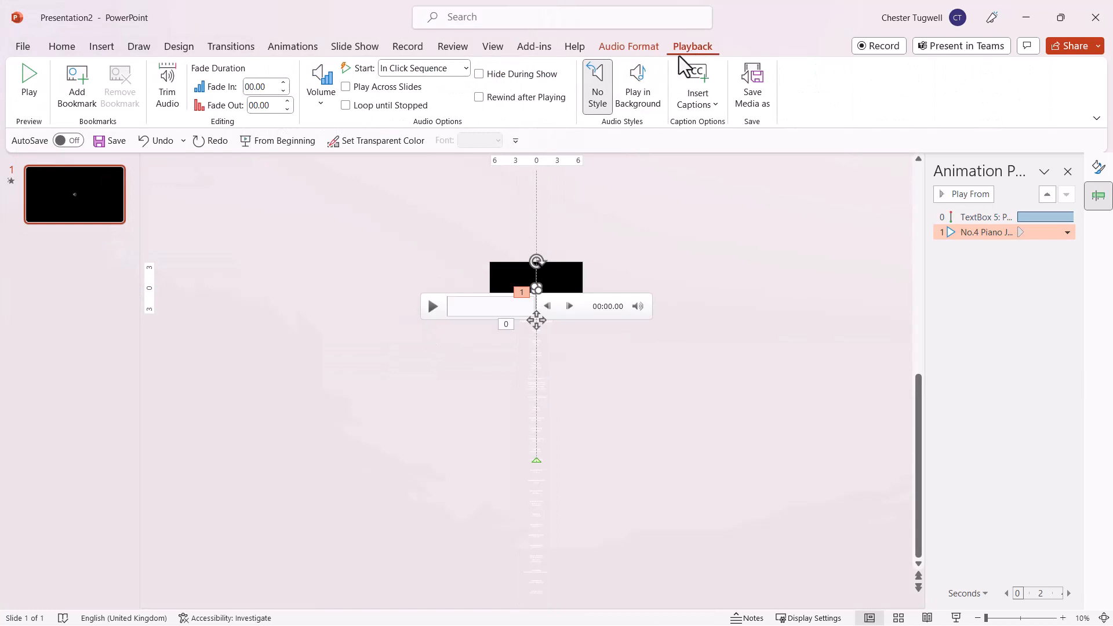
# - Trim the piano track to start at 00:02 and end at 00:22
pyautogui.click(167, 81)
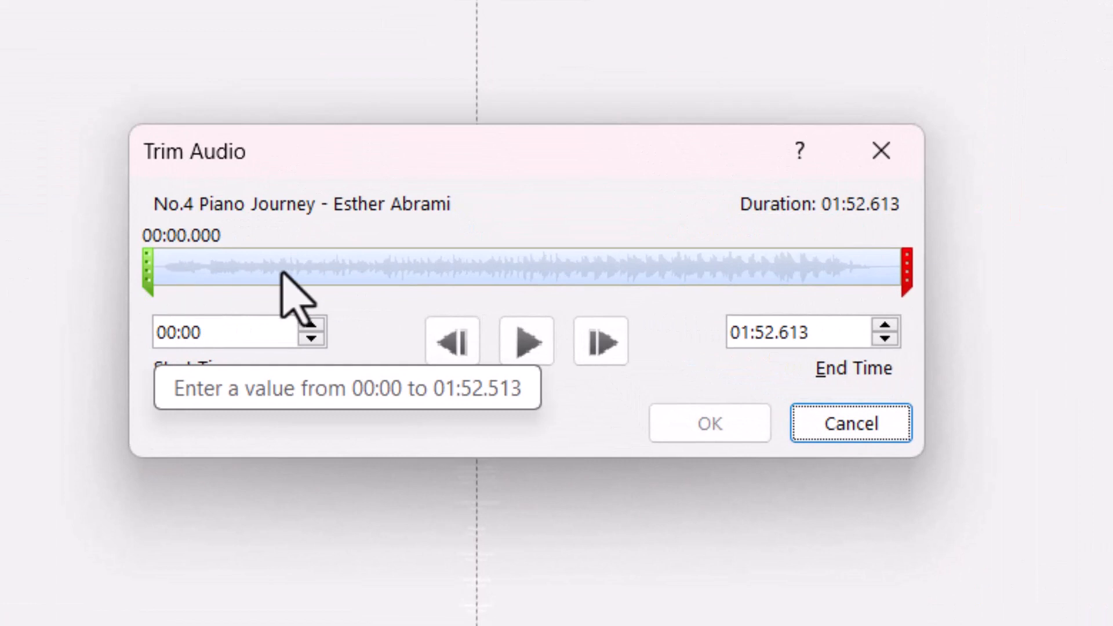
pyautogui.moveTo(181, 298)
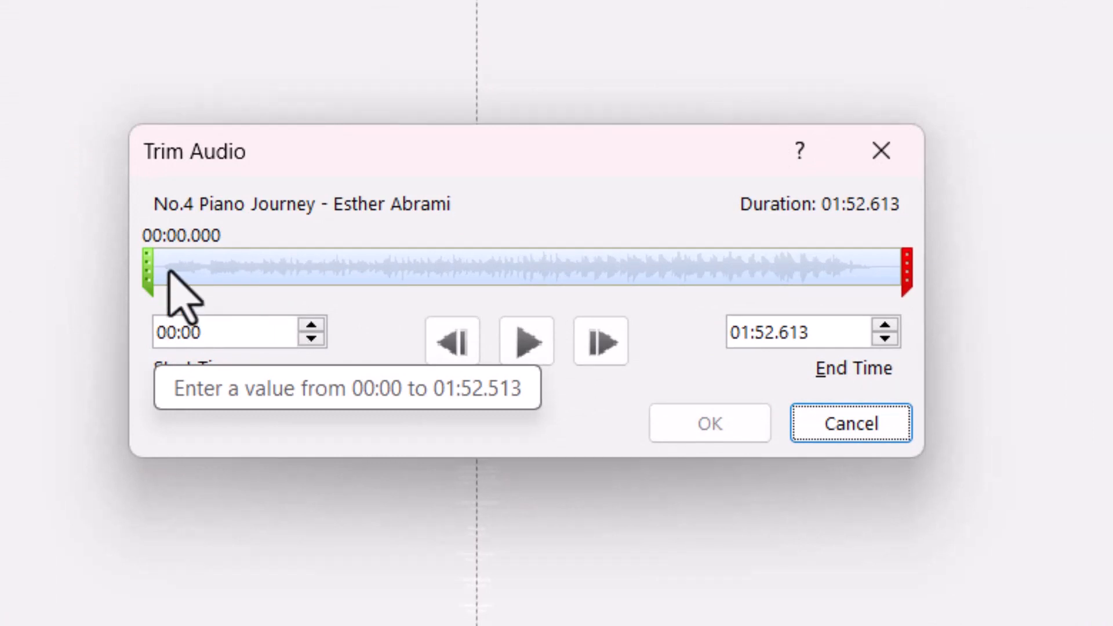
pyautogui.click(213, 331)
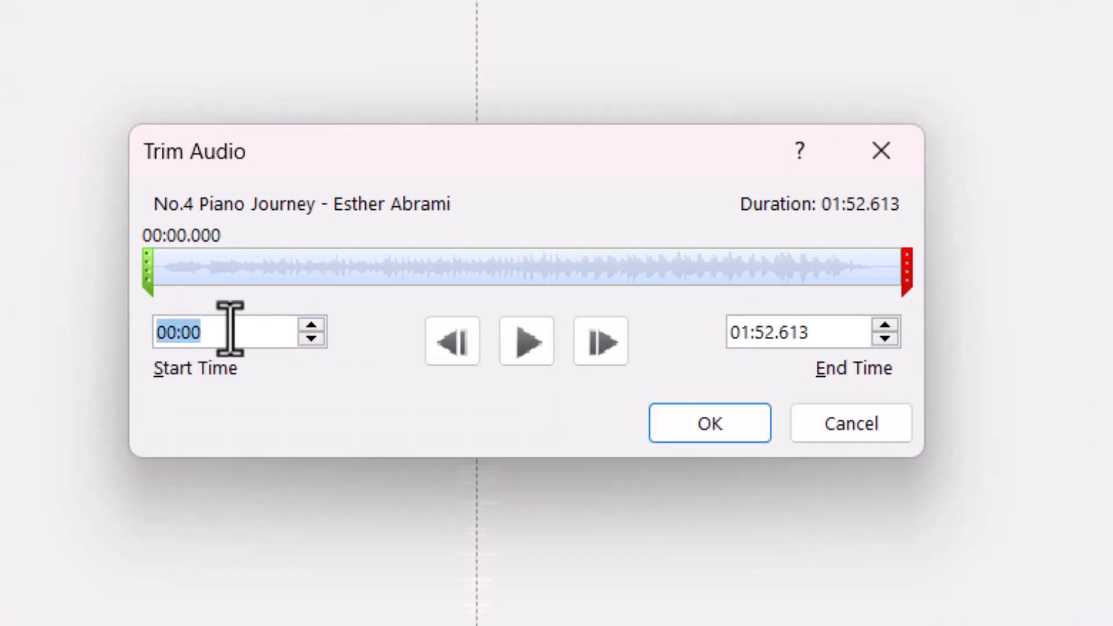
pyautogui.moveTo(273, 334)
pyautogui.write('2')
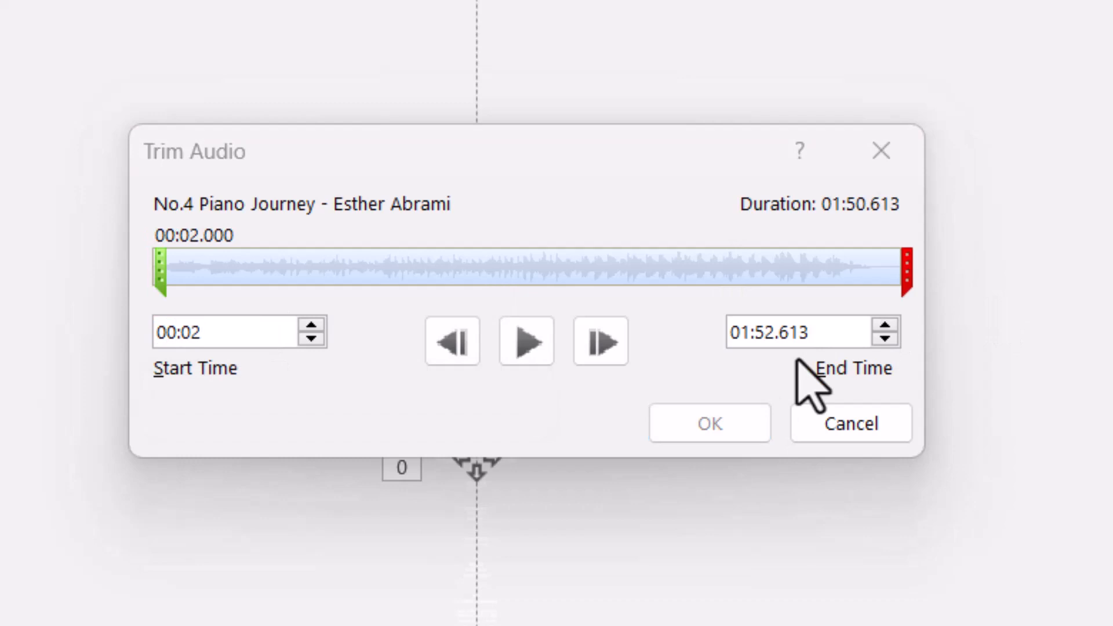
pyautogui.moveTo(905, 275)
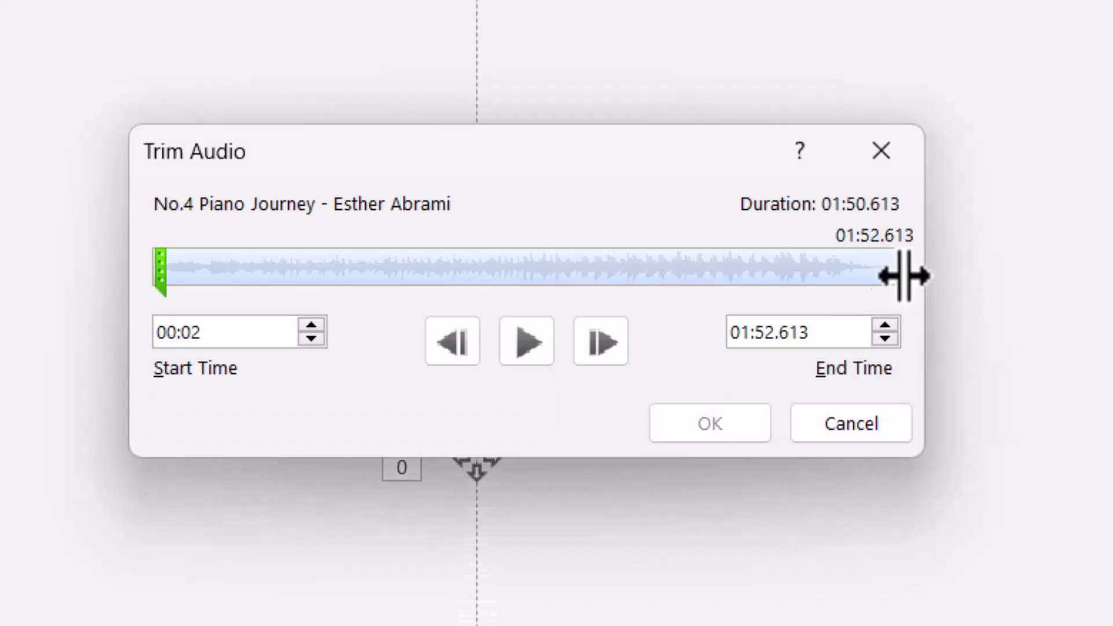
pyautogui.click(803, 332)
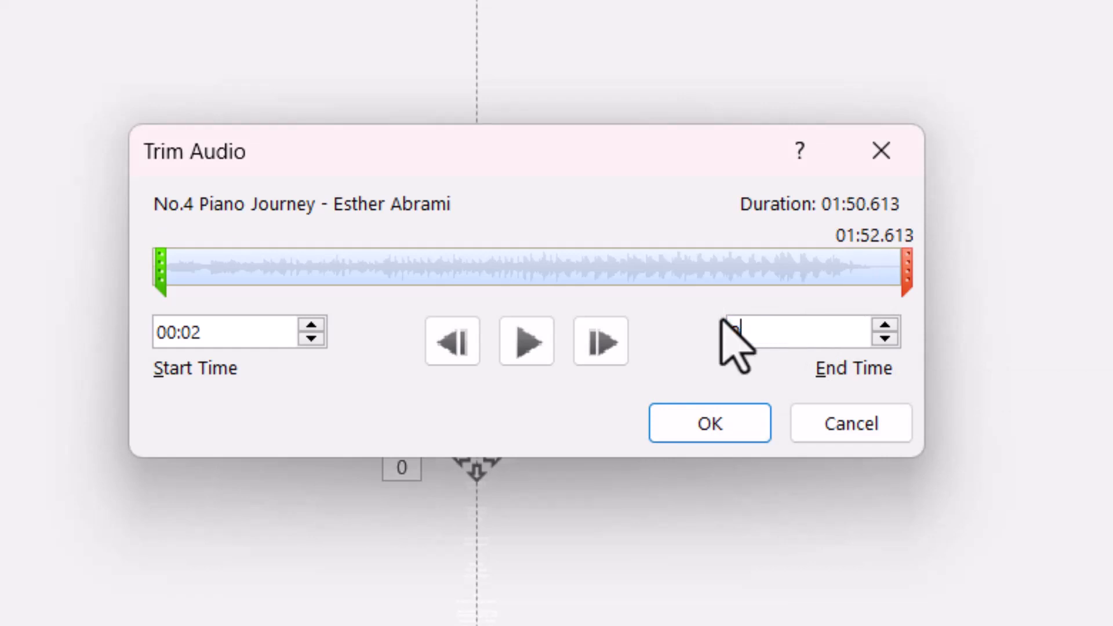
pyautogui.write('00:22')
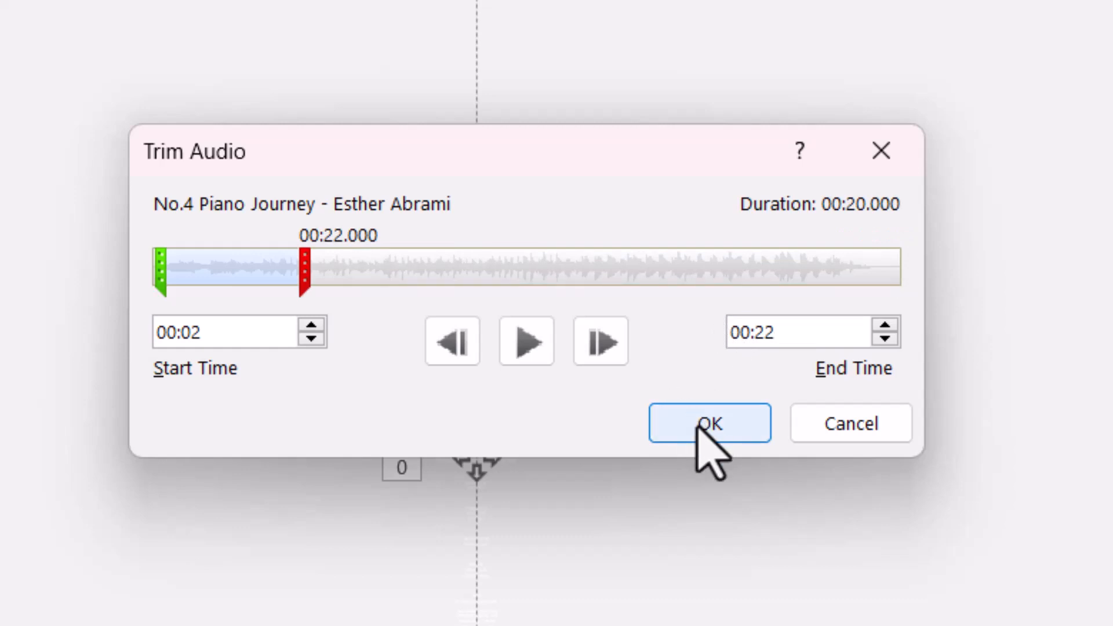
pyautogui.click(709, 424)
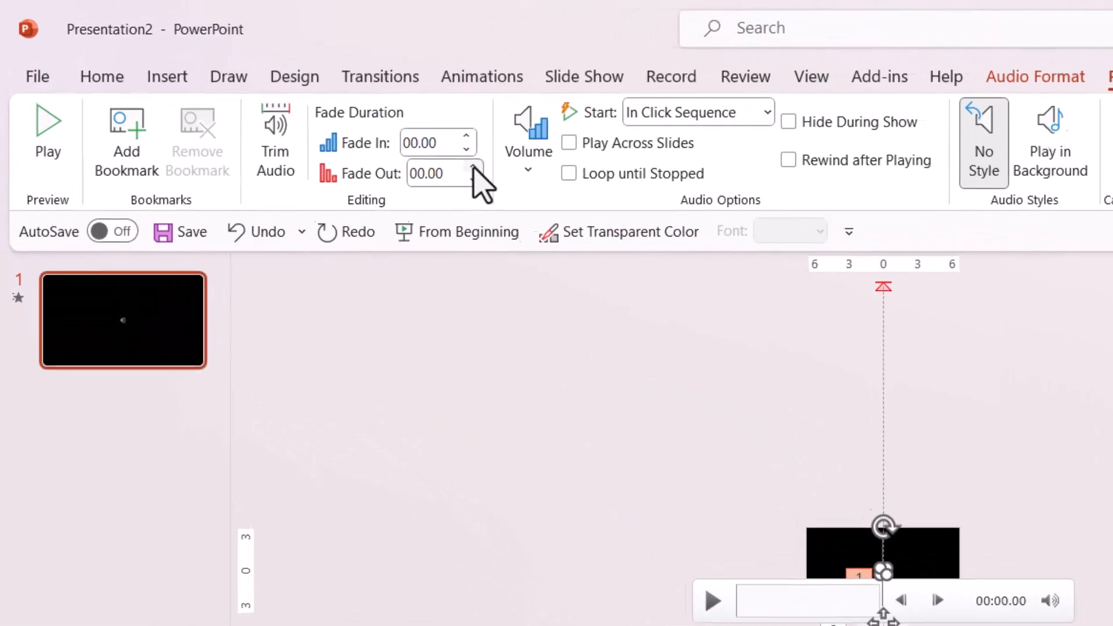
# - Raise the piano track's fade-out to 1.50 seconds and zoom the slide to 50%
pyautogui.click(475, 168)
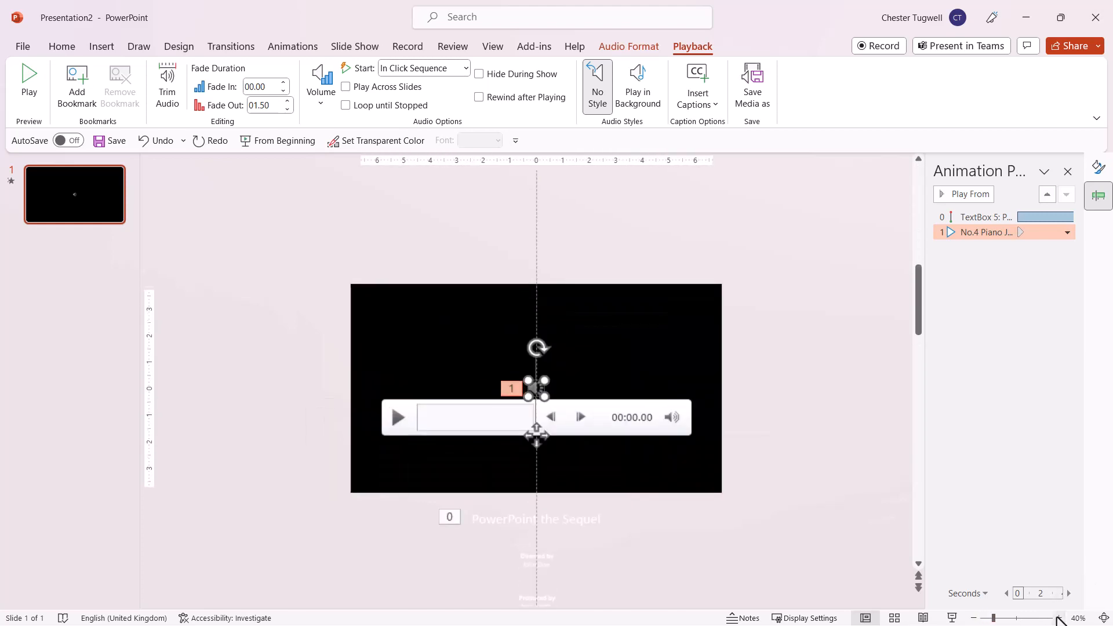
pyautogui.click(1059, 617)
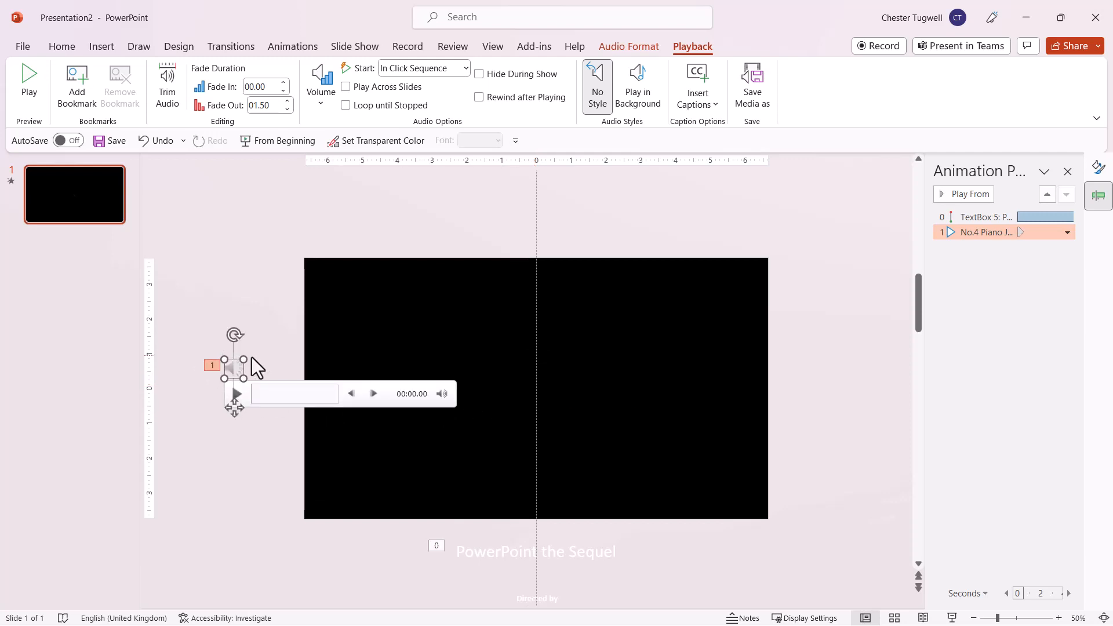
pyautogui.moveTo(283, 371)
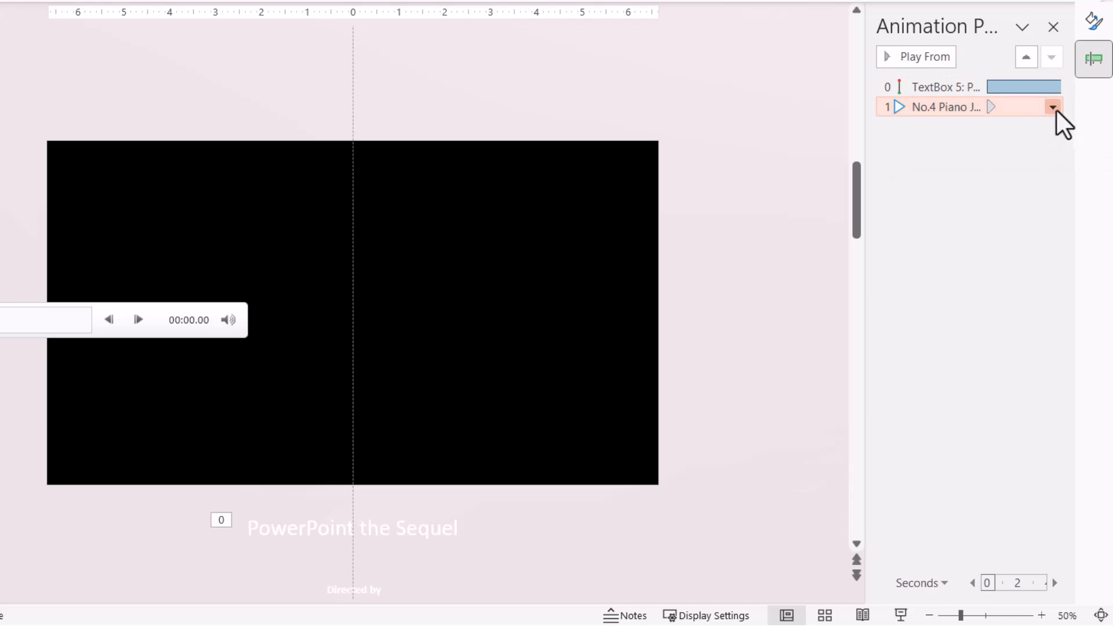
# - Set the audio to Start With Previous and show the Slide Show tab options
pyautogui.click(1053, 107)
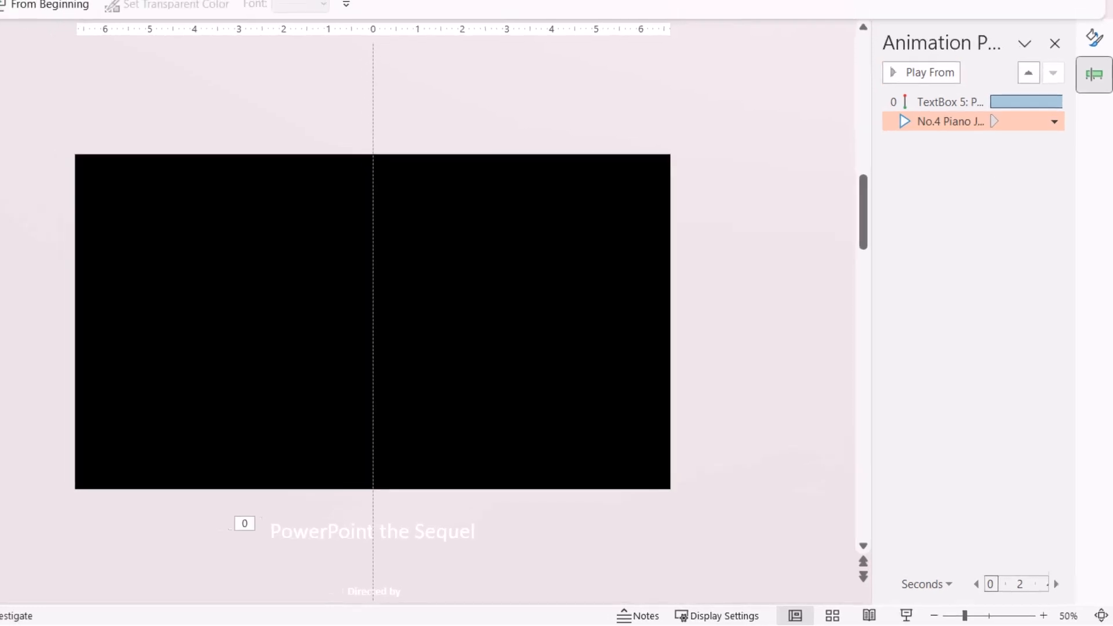
pyautogui.click(355, 46)
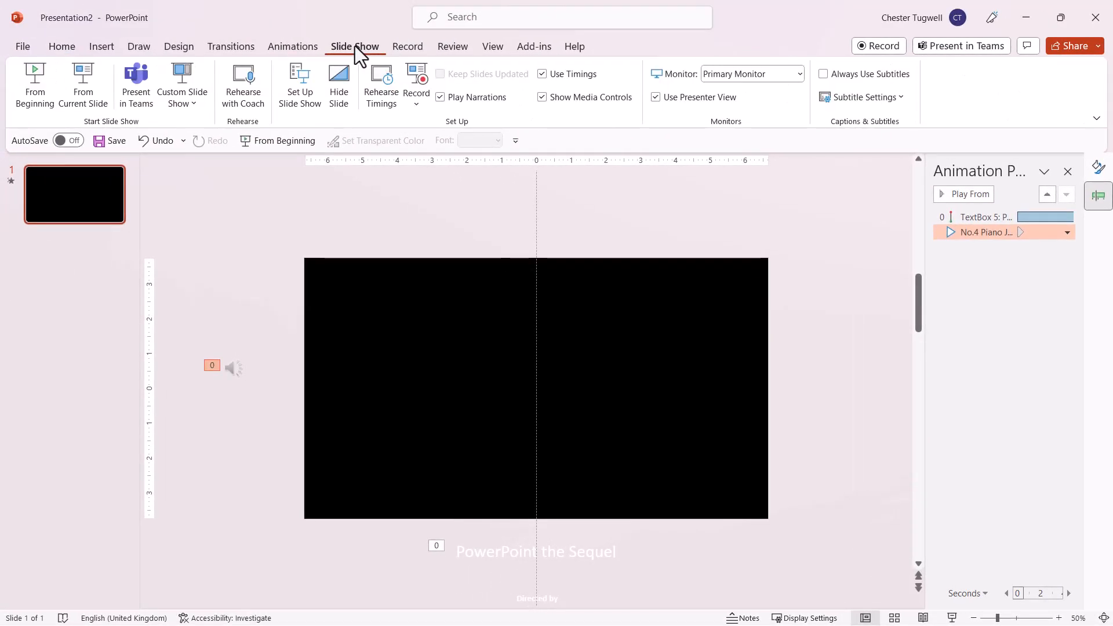
pyautogui.moveTo(82, 83)
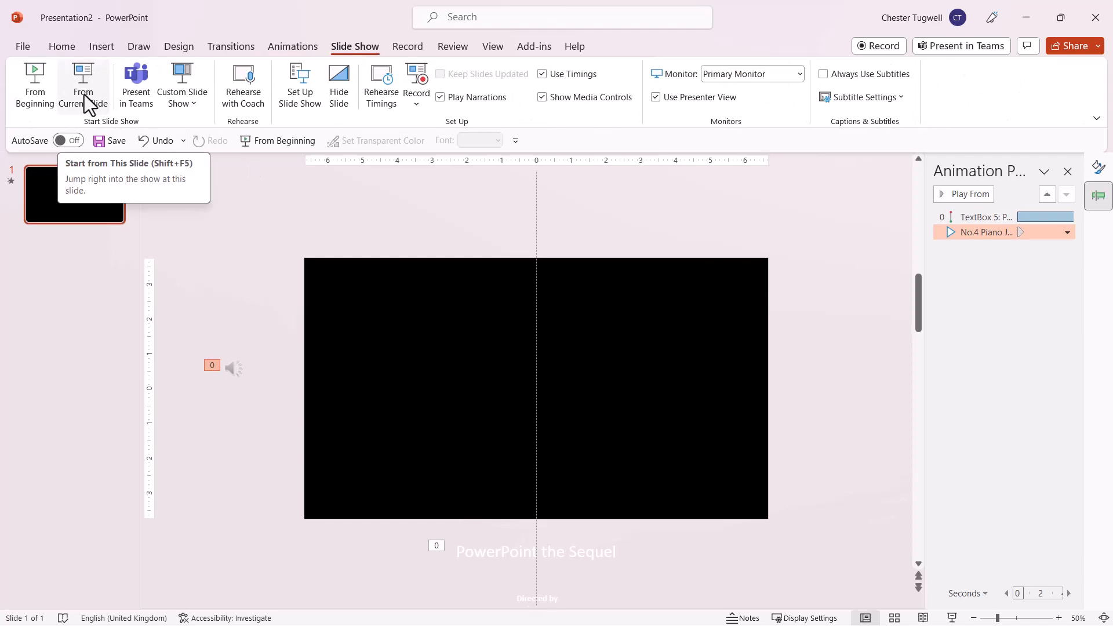